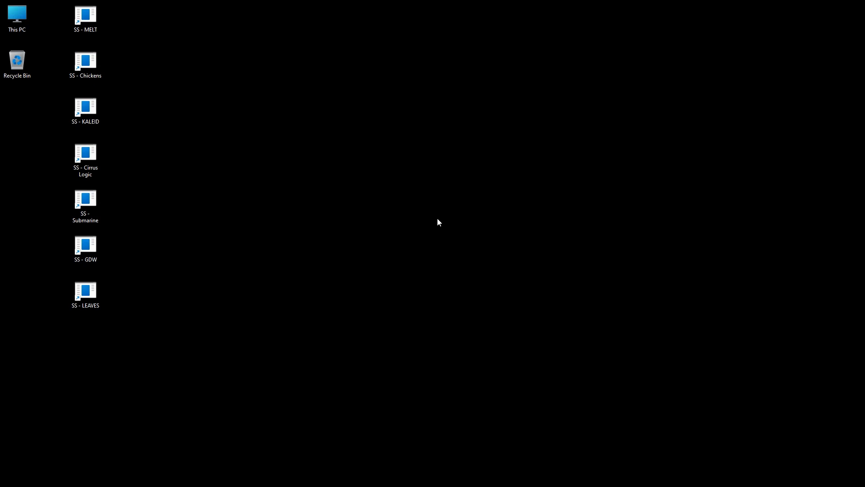
pyautogui.moveTo(414, 218)
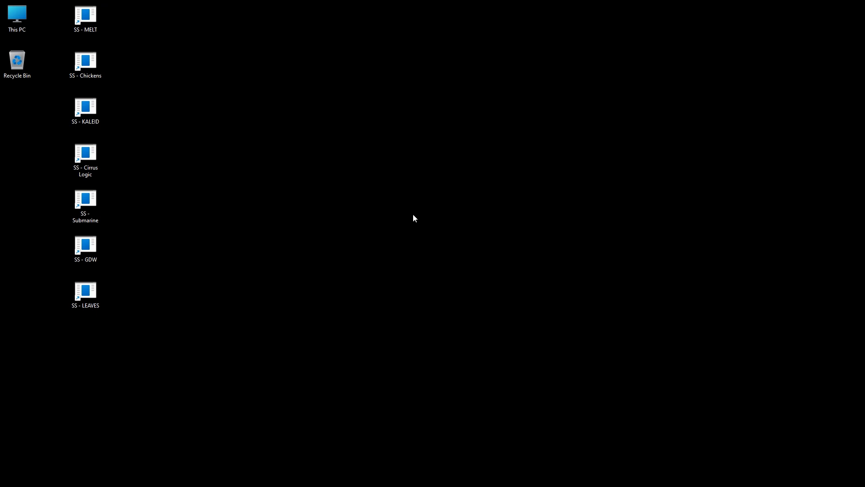
pyautogui.moveTo(390, 219)
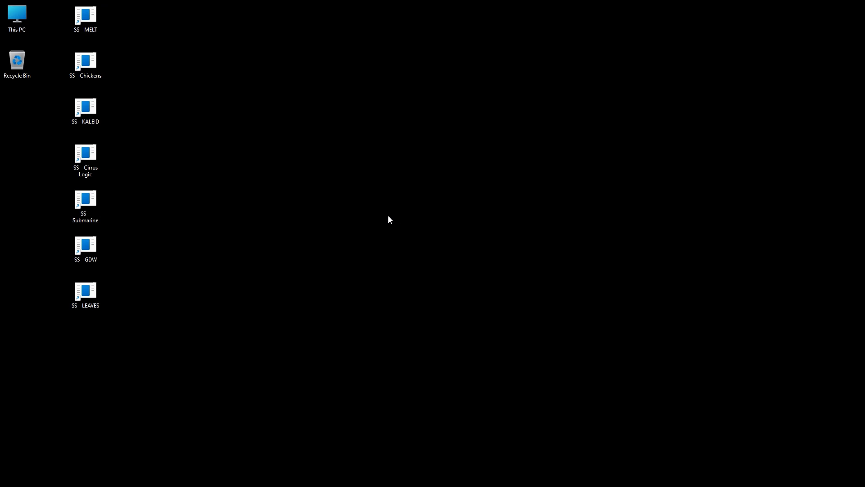
pyautogui.moveTo(390, 205)
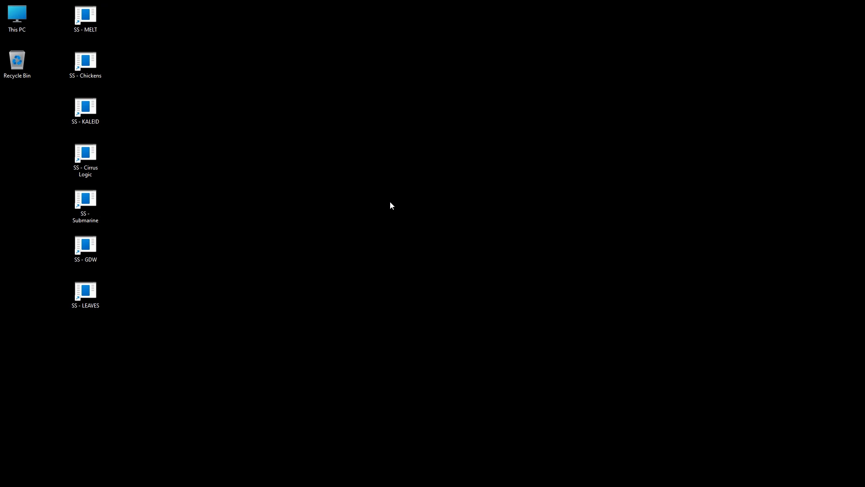
pyautogui.moveTo(406, 181)
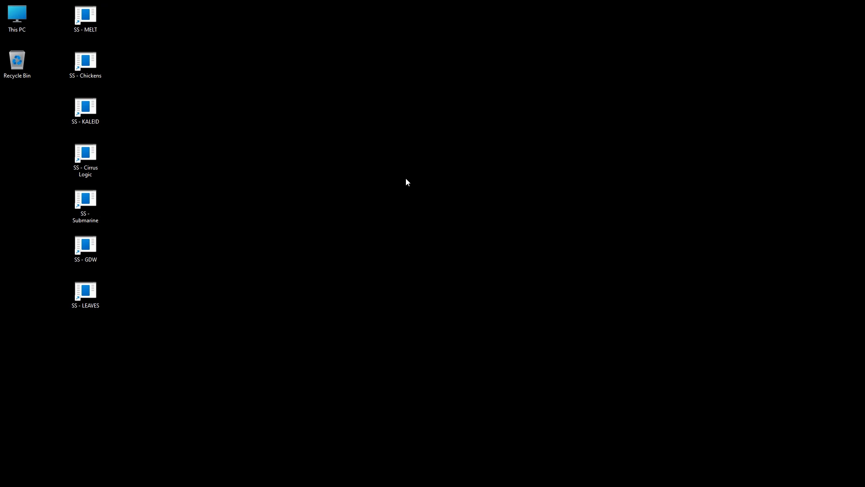
pyautogui.moveTo(478, 225)
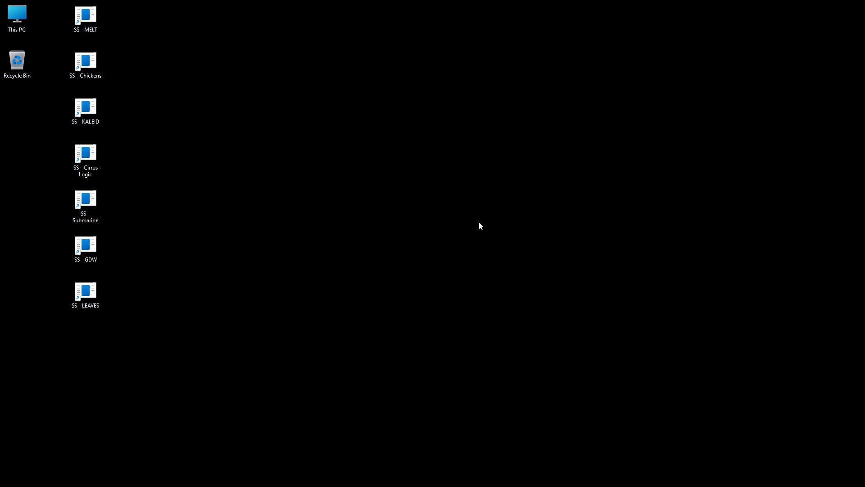
pyautogui.moveTo(293, 329)
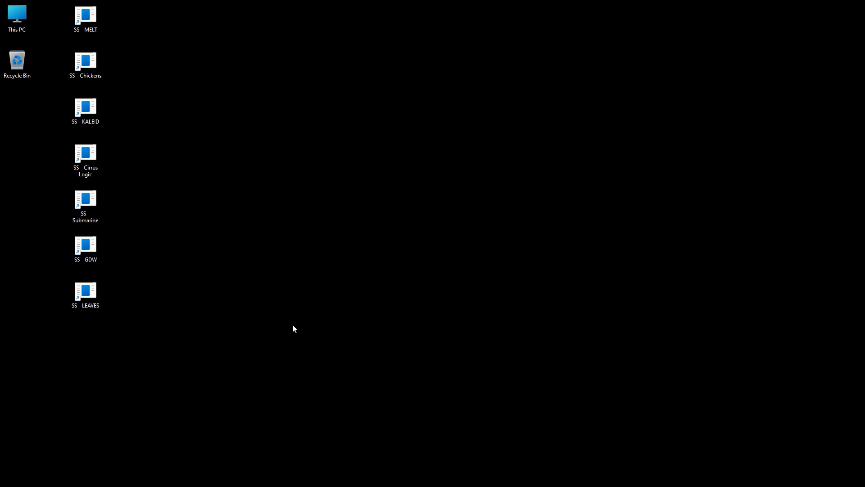
pyautogui.moveTo(370, 211)
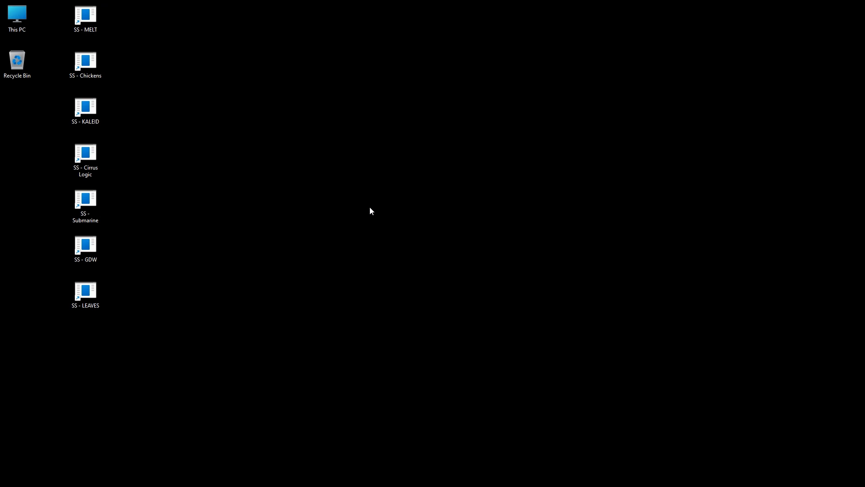
pyautogui.moveTo(385, 228)
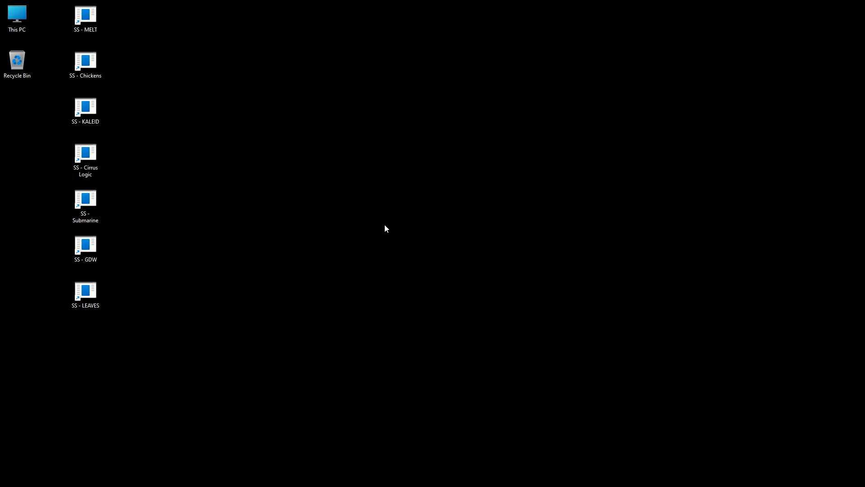
pyautogui.moveTo(327, 230)
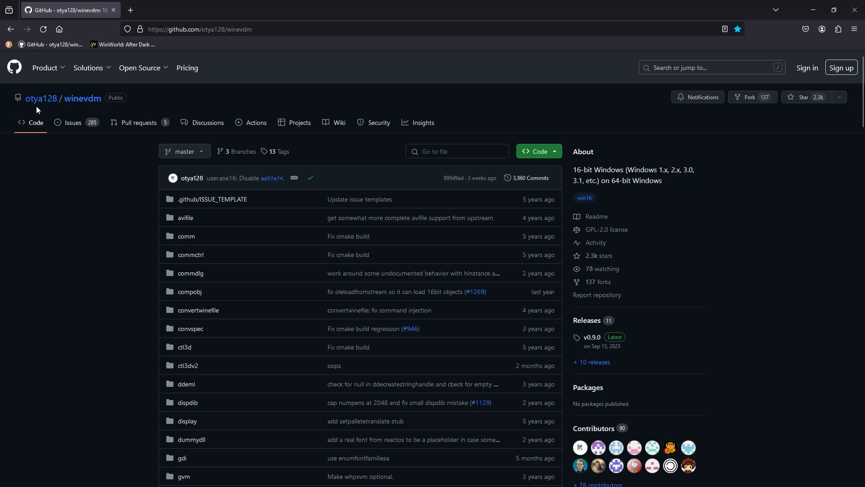
pyautogui.moveTo(46, 114)
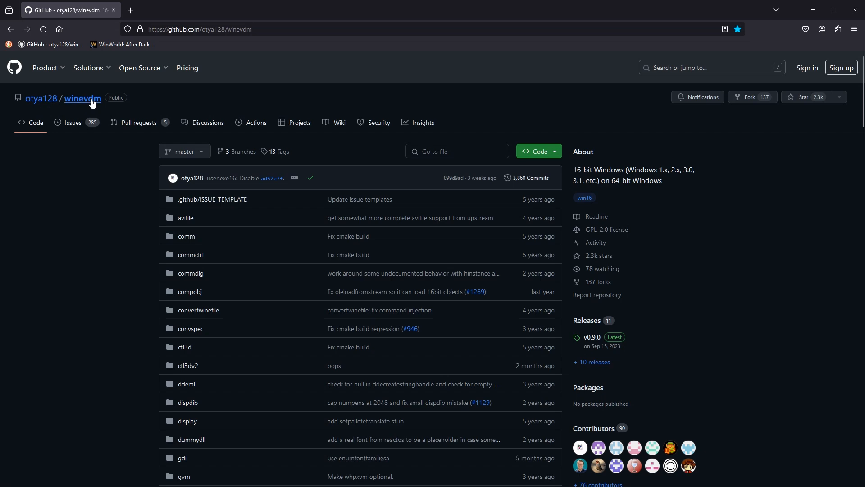
pyautogui.moveTo(85, 104)
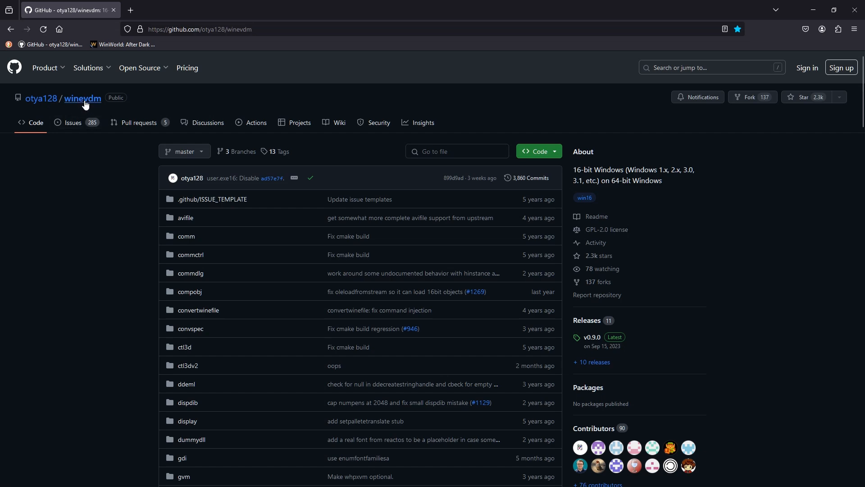
# - Scroll down the winevdm repository page to the README's download and install instructions
pyautogui.scroll(-3)
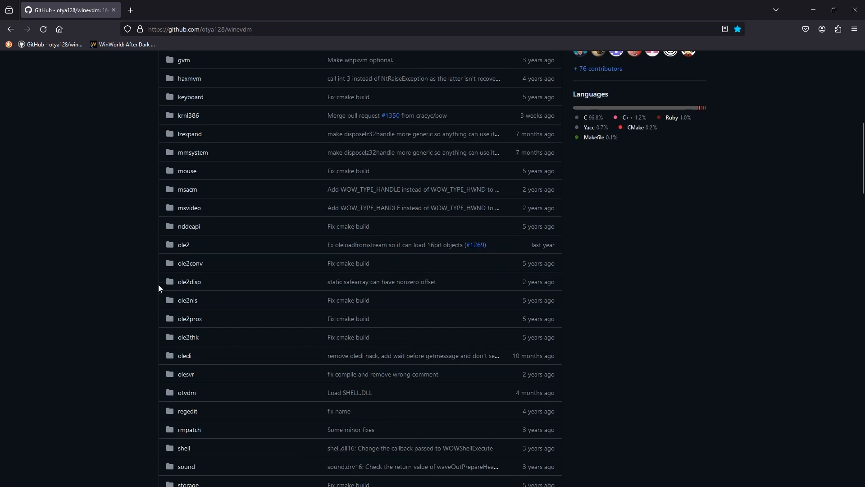
pyautogui.scroll(-3)
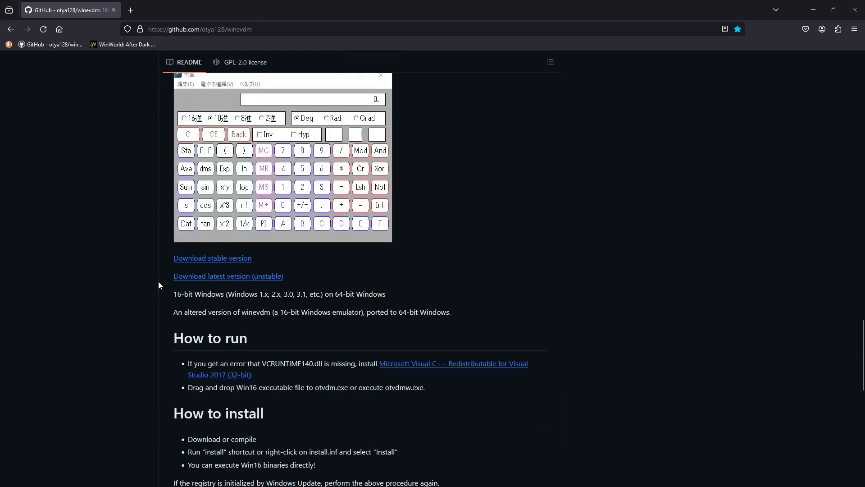
pyautogui.scroll(-3)
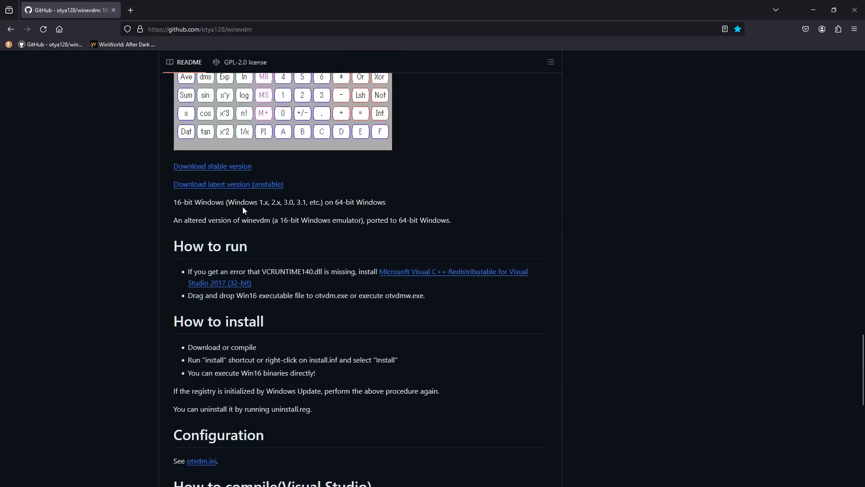
pyautogui.moveTo(260, 215)
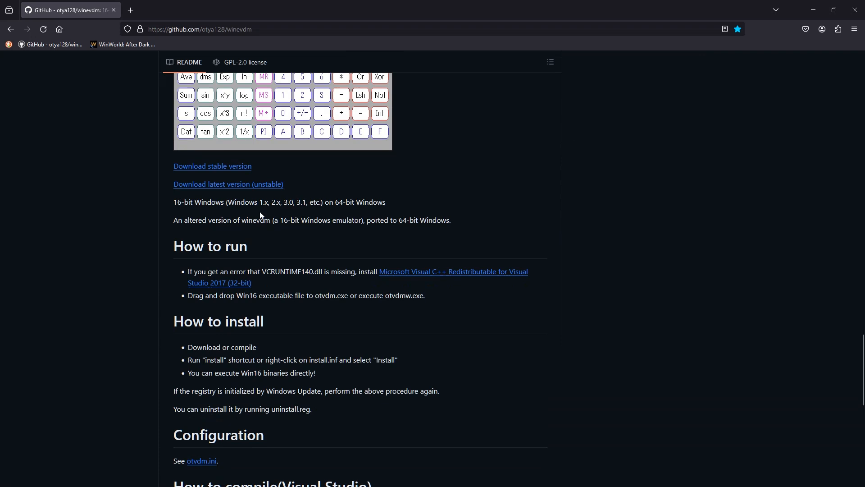
pyautogui.moveTo(367, 218)
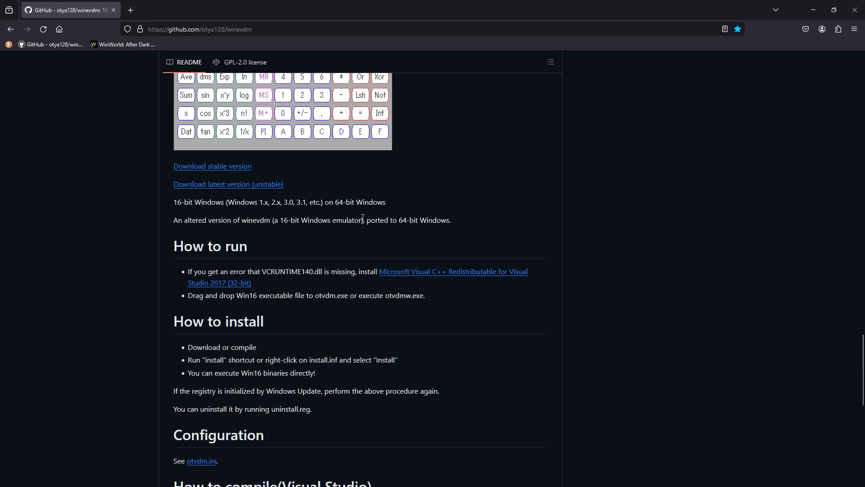
pyautogui.moveTo(332, 259)
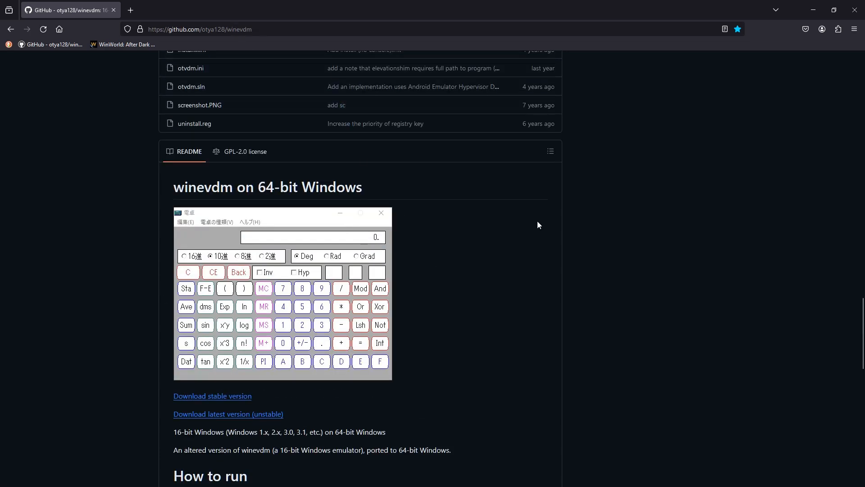
pyautogui.moveTo(535, 269)
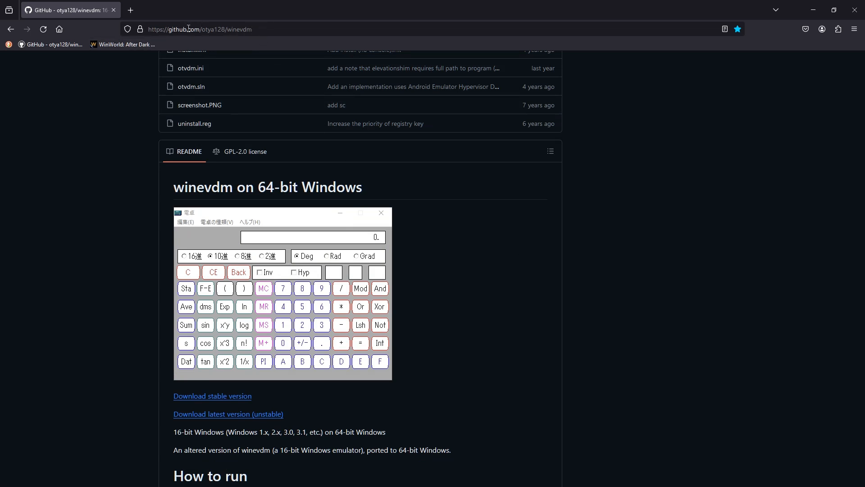
# - Follow 'Download stable version' and download otvdm-v0.9.0.zip from the Releases page
pyautogui.scroll(-3)
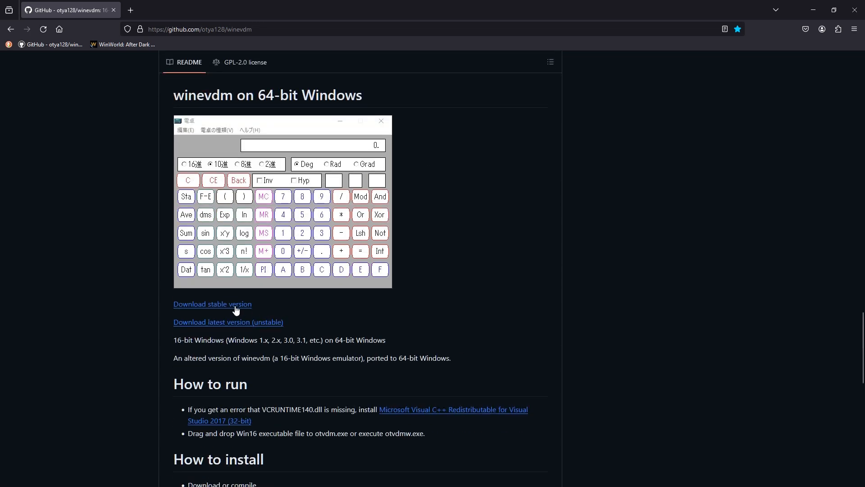
pyautogui.click(212, 304)
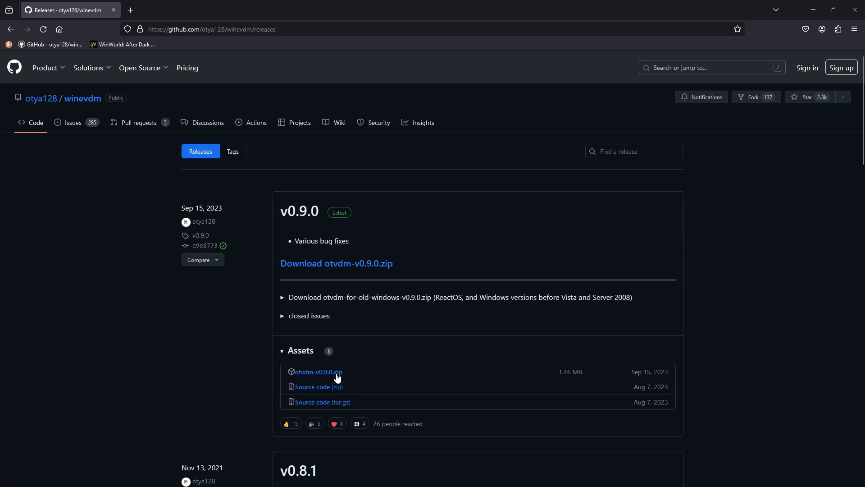
pyautogui.click(318, 372)
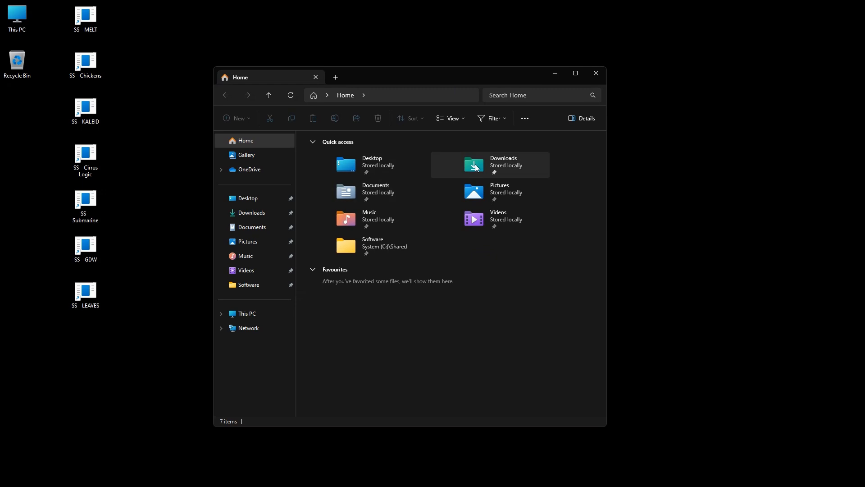
# - Extract otvdm-v0.9.0.zip in Downloads with WinRAR and enter the extracted otvdm-v0.9.0 folder
pyautogui.doubleClick(475, 164)
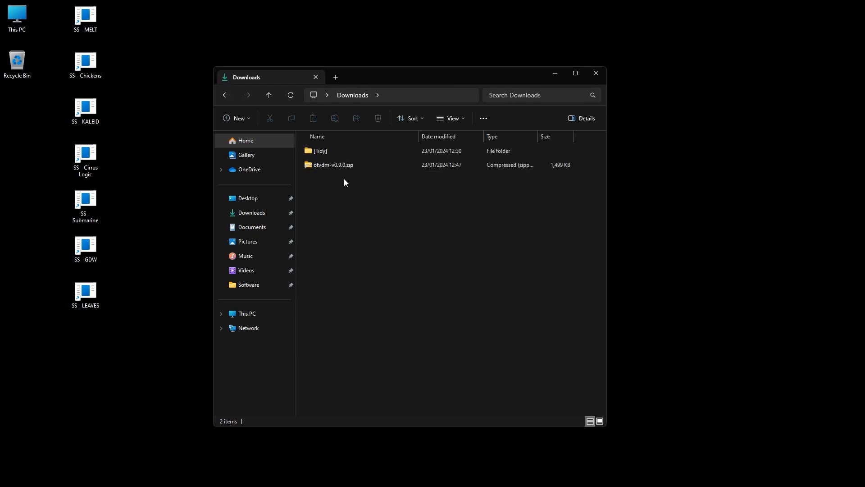
pyautogui.rightClick(333, 165)
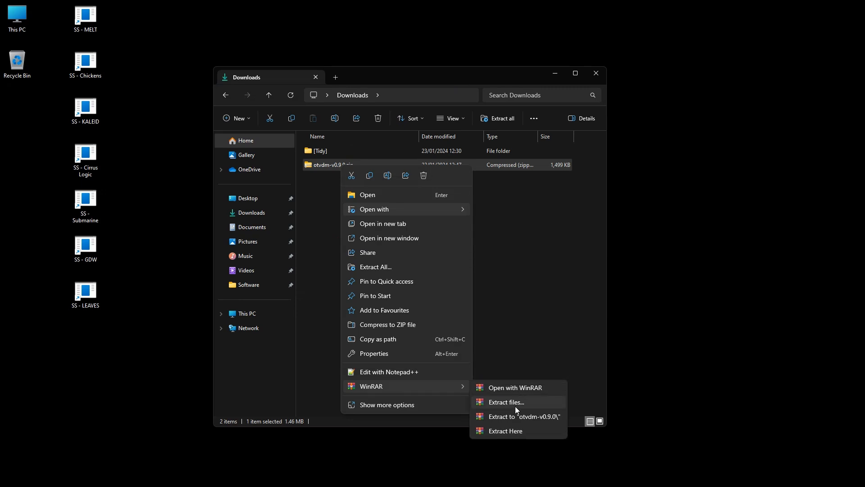
pyautogui.click(506, 402)
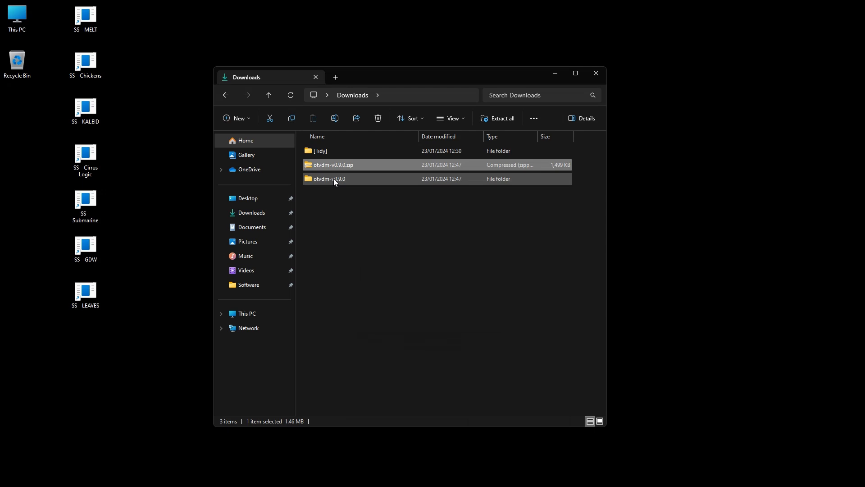
pyautogui.doubleClick(330, 179)
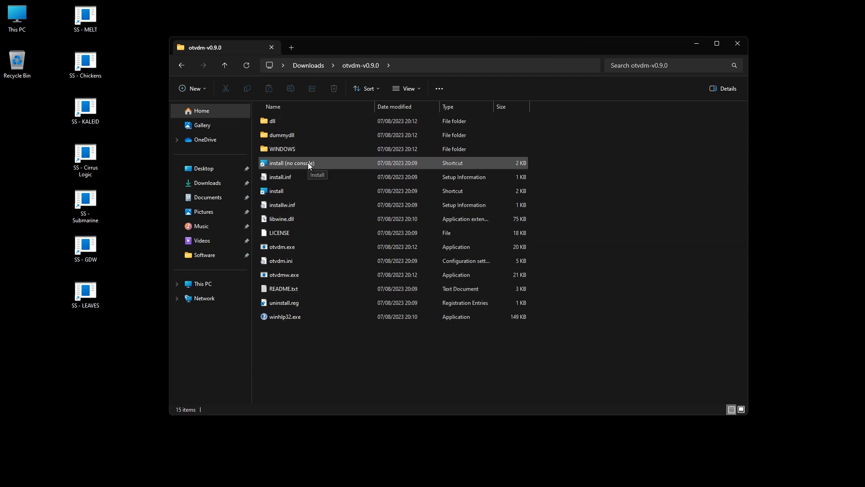
# - Run the 'install (no console)' shortcut in otvdm-v0.9.0 to install otvdm
pyautogui.click(276, 191)
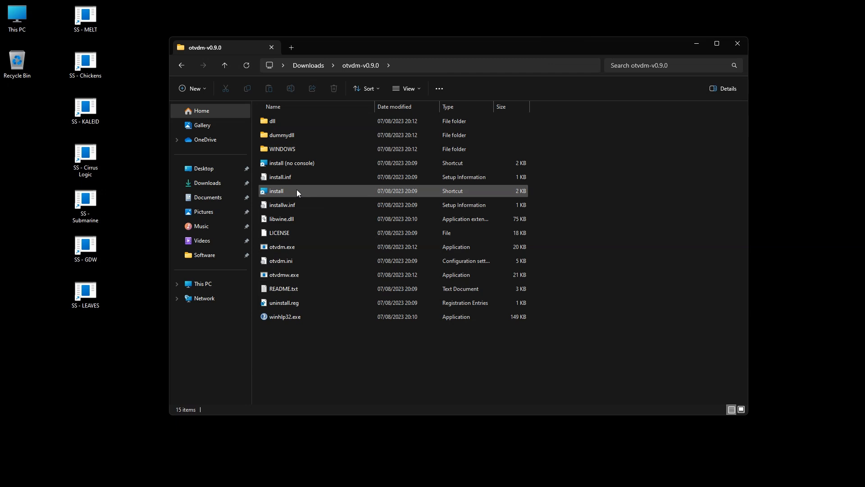
pyautogui.moveTo(299, 193)
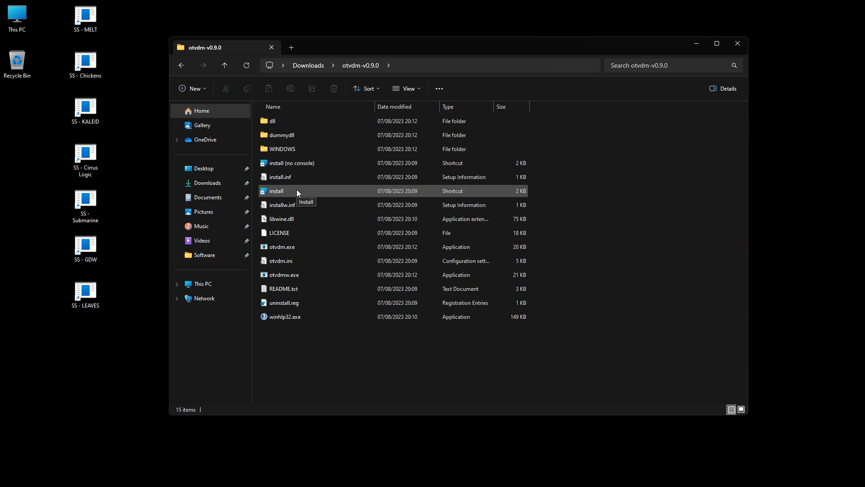
pyautogui.moveTo(391, 201)
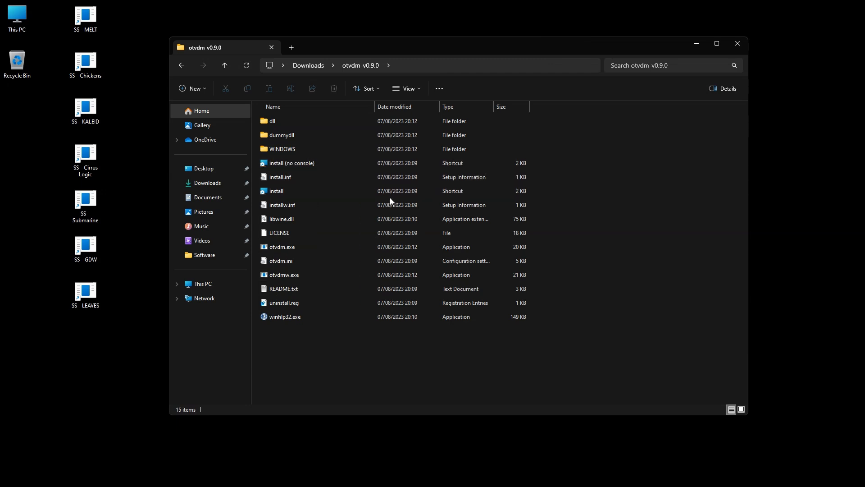
pyautogui.click(291, 163)
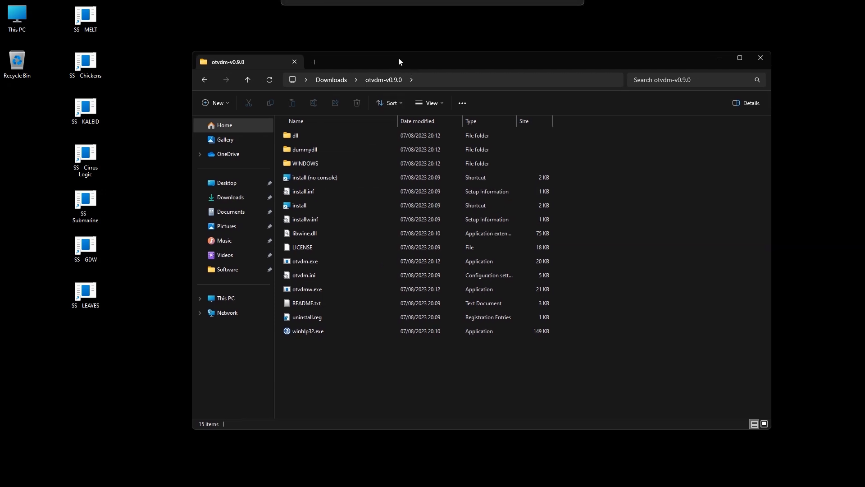
pyautogui.moveTo(297, 134)
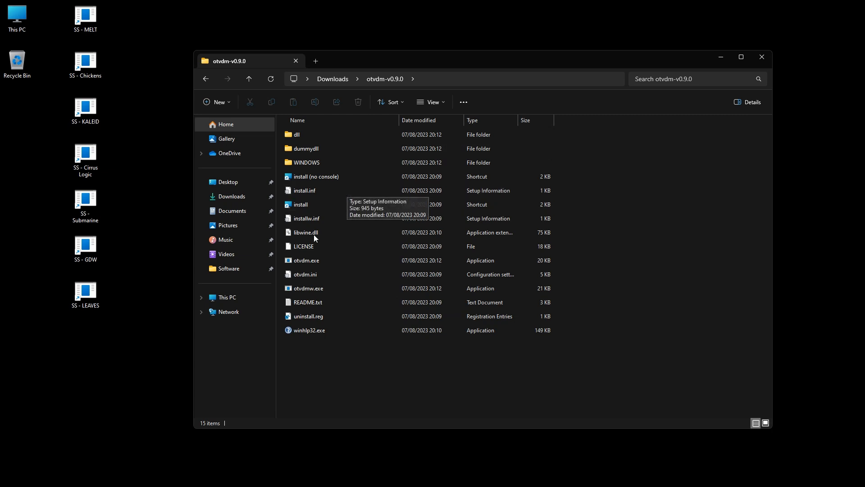
pyautogui.click(316, 176)
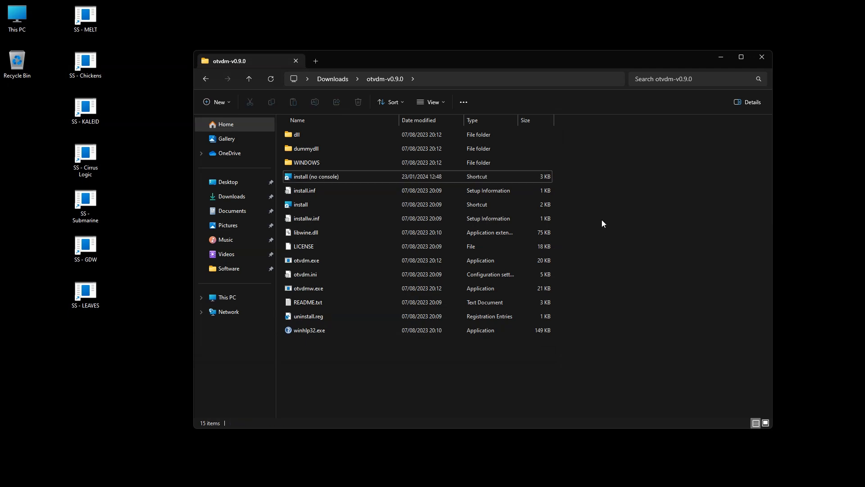
pyautogui.moveTo(771, 415)
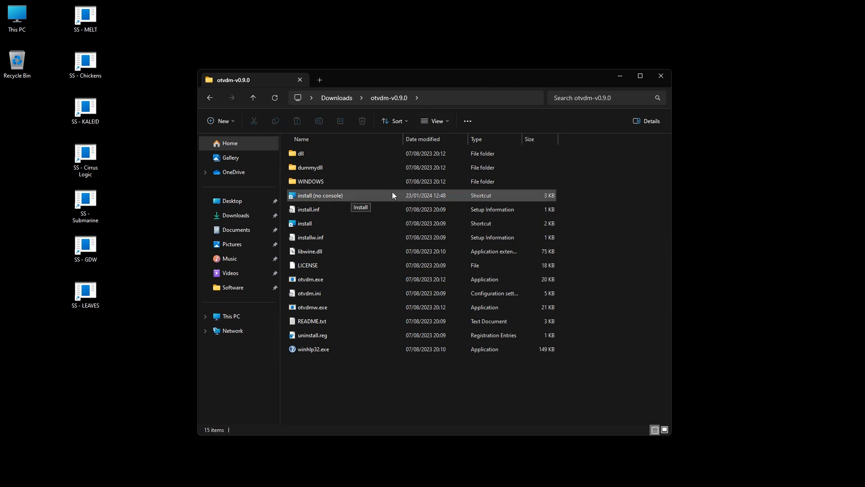
# - Go through Software > Standalone Software > Jezzball and launch JEZZBALL.EXE
pyautogui.click(232, 287)
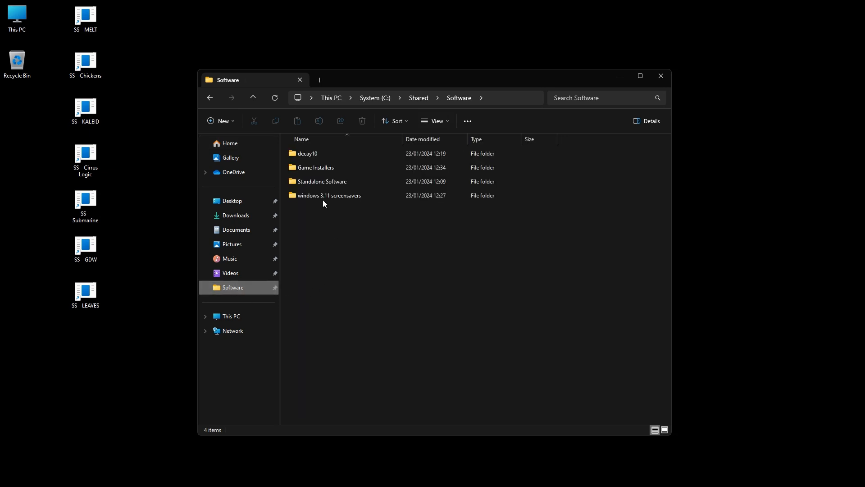
pyautogui.doubleClick(322, 181)
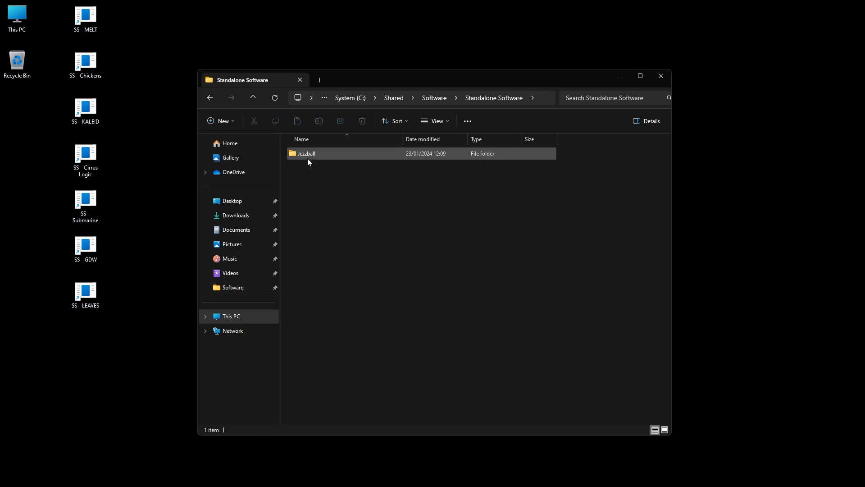
pyautogui.moveTo(312, 156)
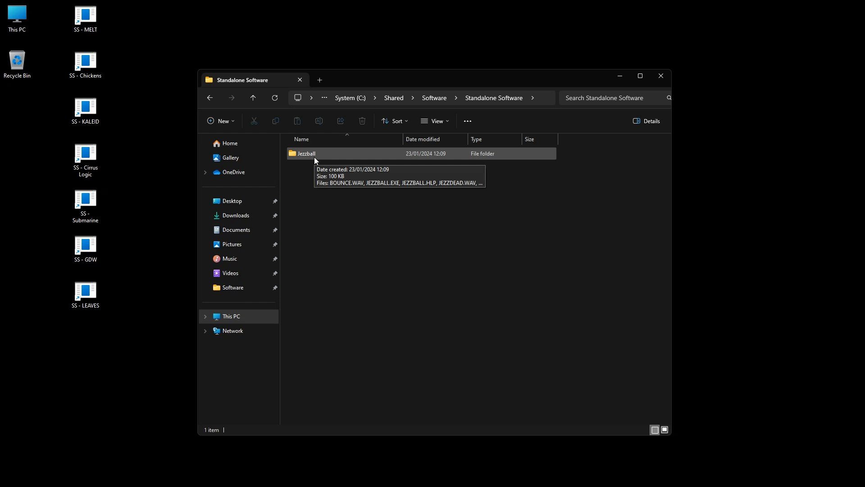
pyautogui.doubleClick(306, 153)
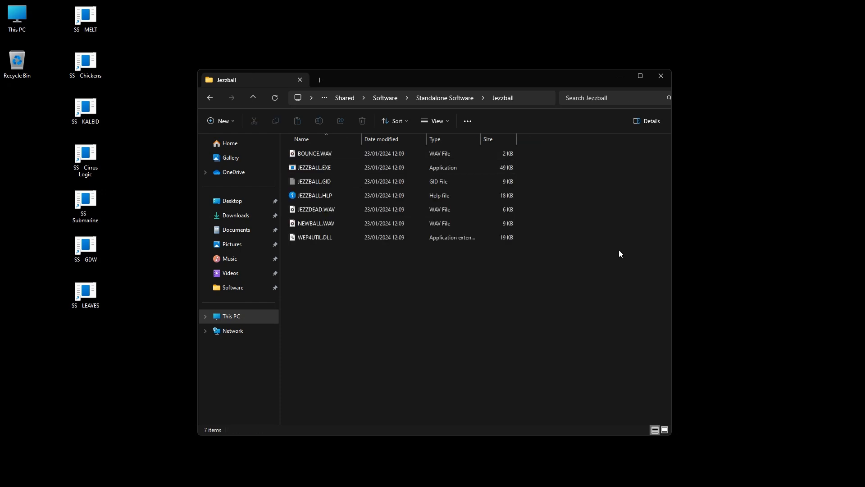
pyautogui.moveTo(451, 85)
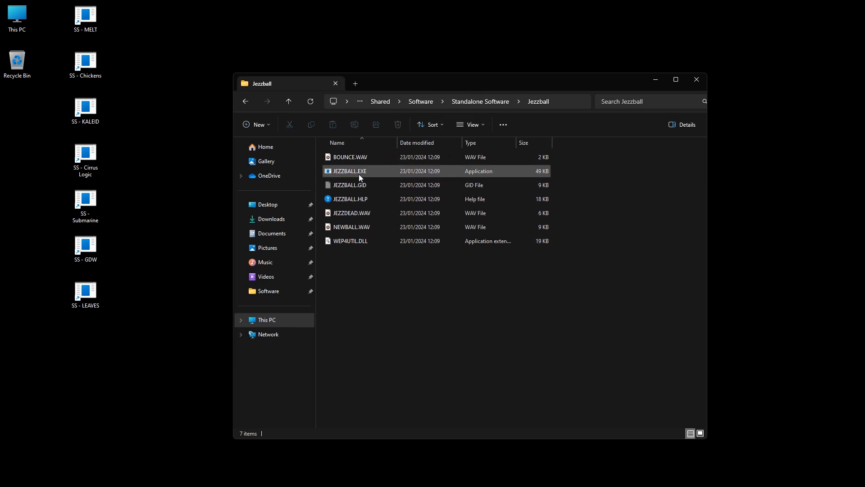
pyautogui.doubleClick(349, 171)
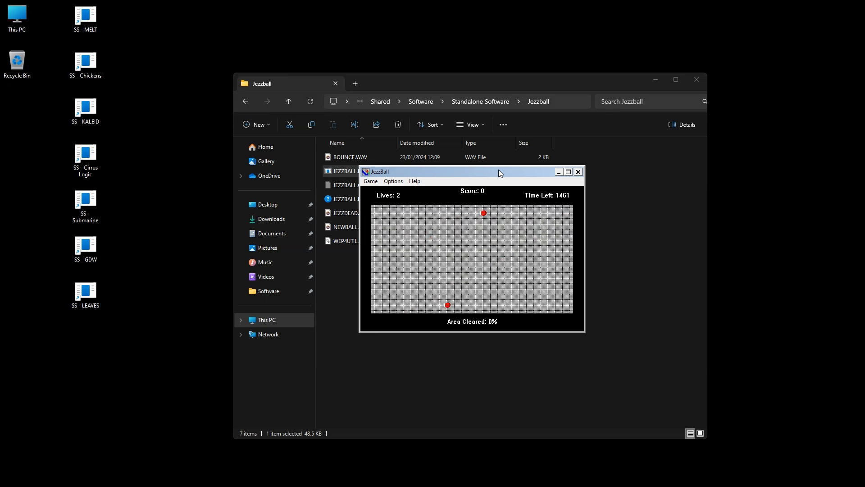
# - Check JezzBall's Options menu and view the empty High Scores table
pyautogui.click(393, 181)
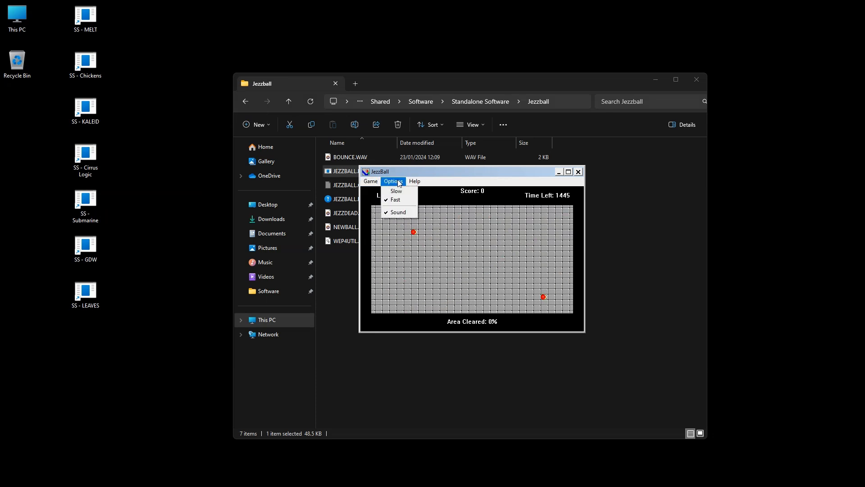
pyautogui.click(370, 181)
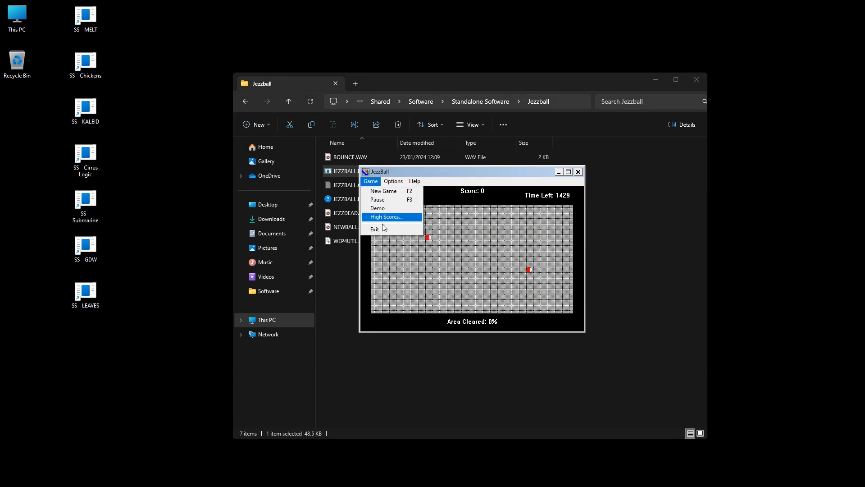
pyautogui.click(386, 216)
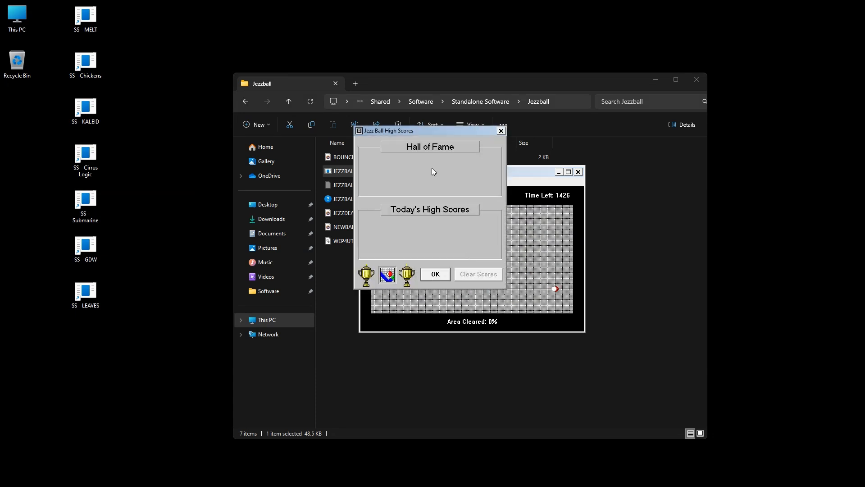
pyautogui.click(434, 274)
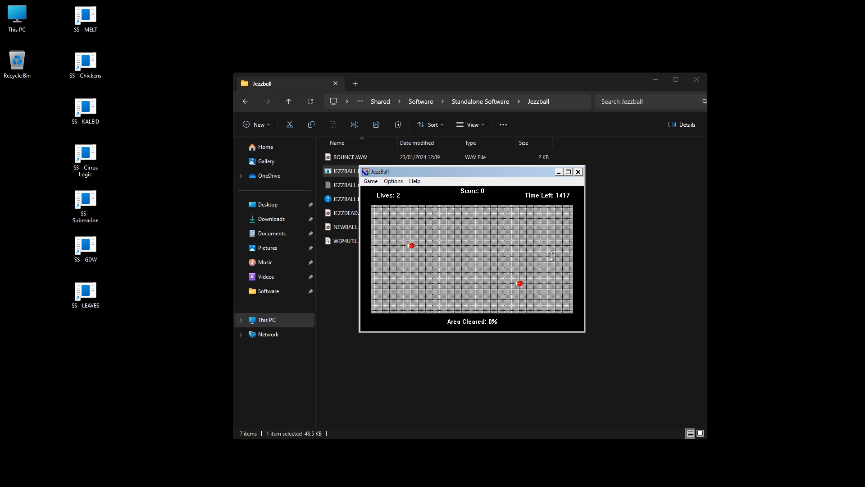
# - Build a wall to clear part of the field, reposition the window, then exit JezzBall
pyautogui.click(551, 255)
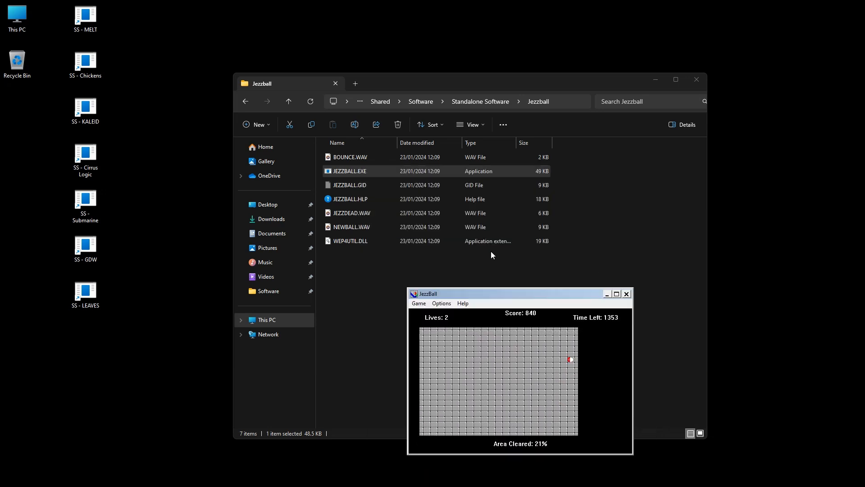
pyautogui.moveTo(519, 293); pyautogui.dragTo(458, 174)
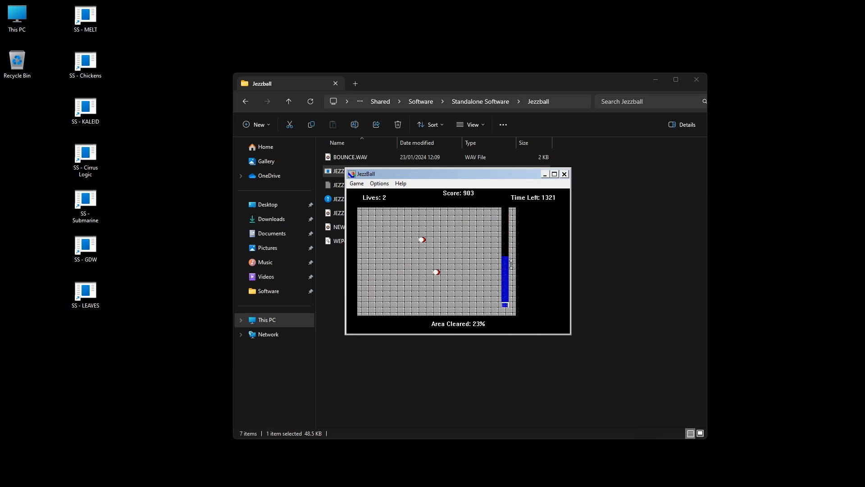
pyautogui.click(356, 183)
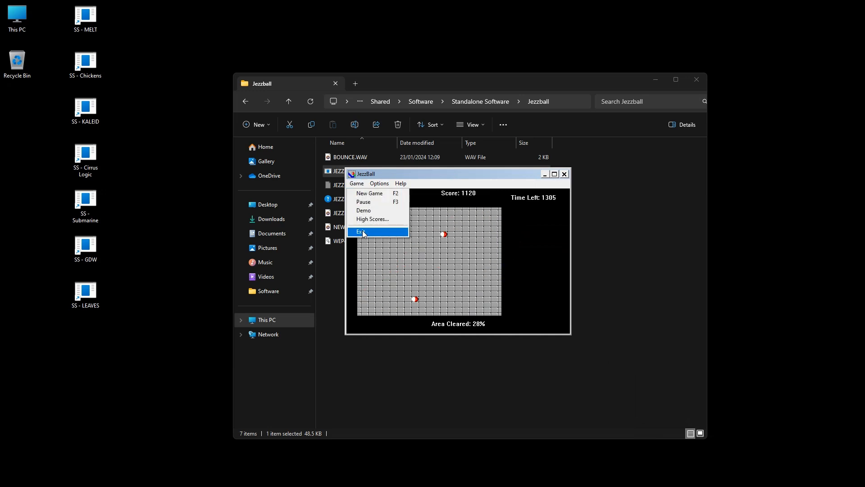
pyautogui.click(361, 232)
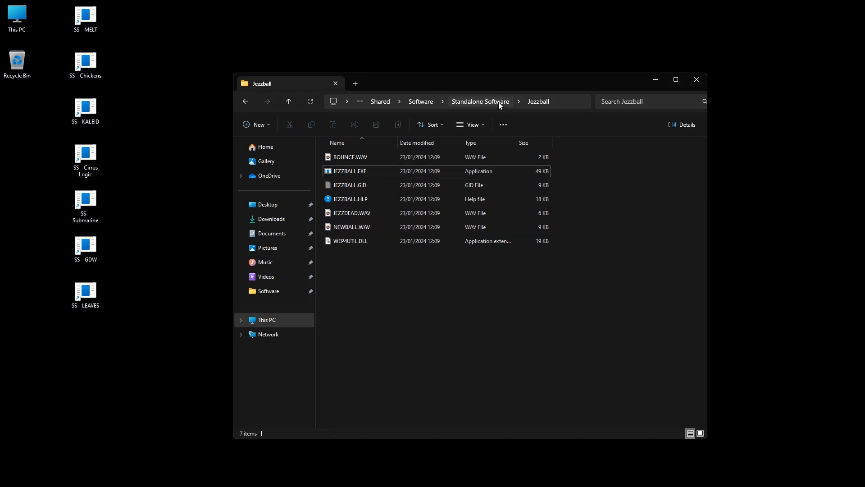
pyautogui.moveTo(492, 104)
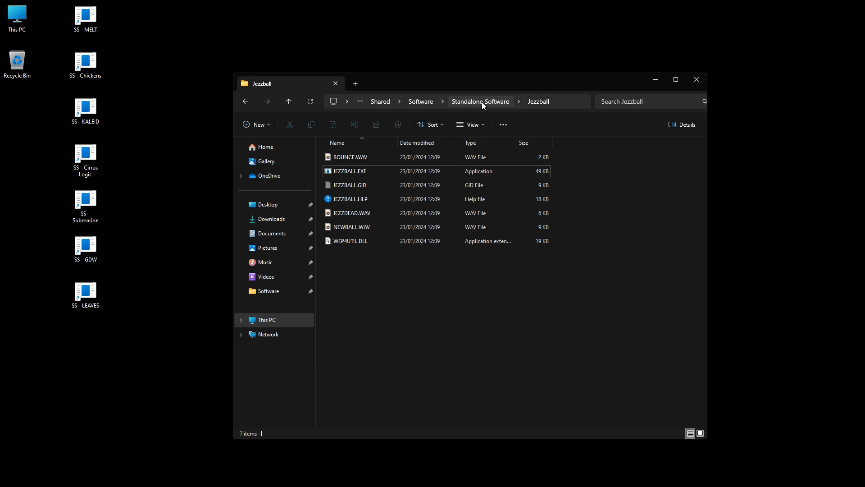
pyautogui.moveTo(596, 259)
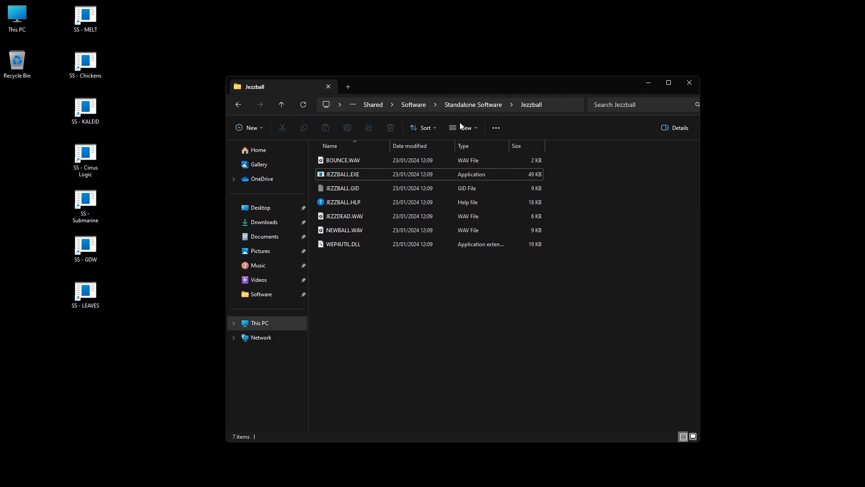
# - Select JEZZBALL.EXE in the Jezzball folder listing
pyautogui.click(342, 174)
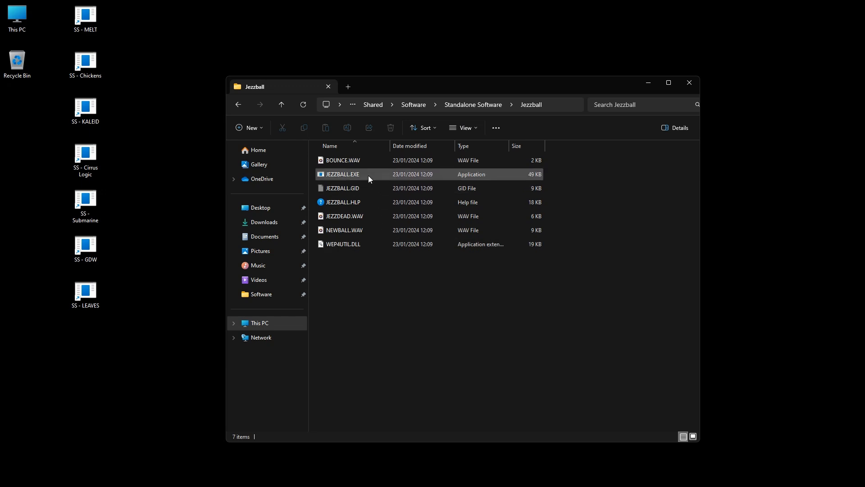
pyautogui.moveTo(369, 178)
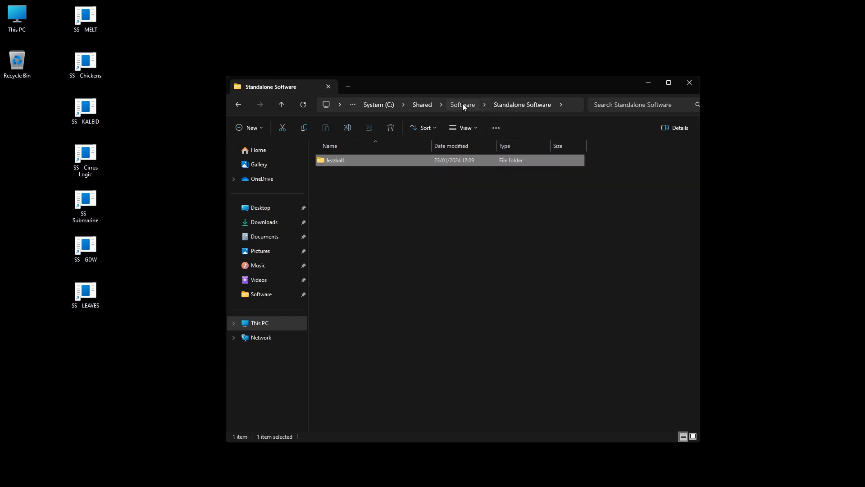
# - Move up to the Software folder via the address bar breadcrumb
pyautogui.click(486, 105)
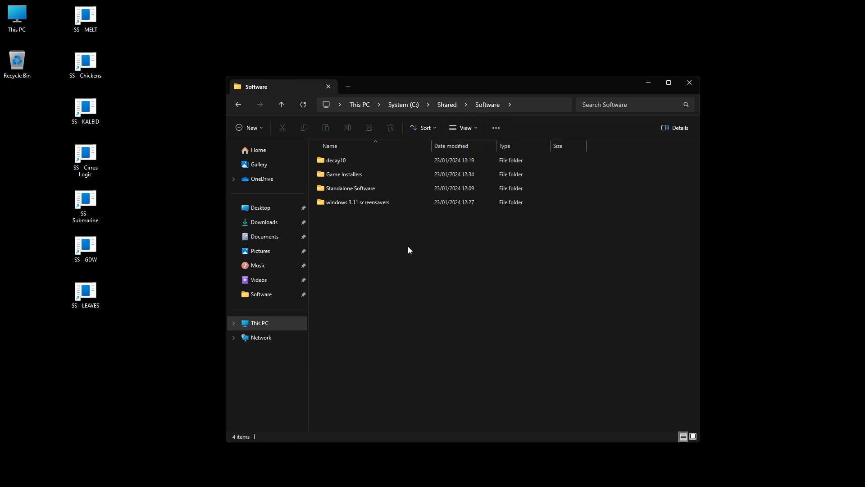
pyautogui.moveTo(574, 214)
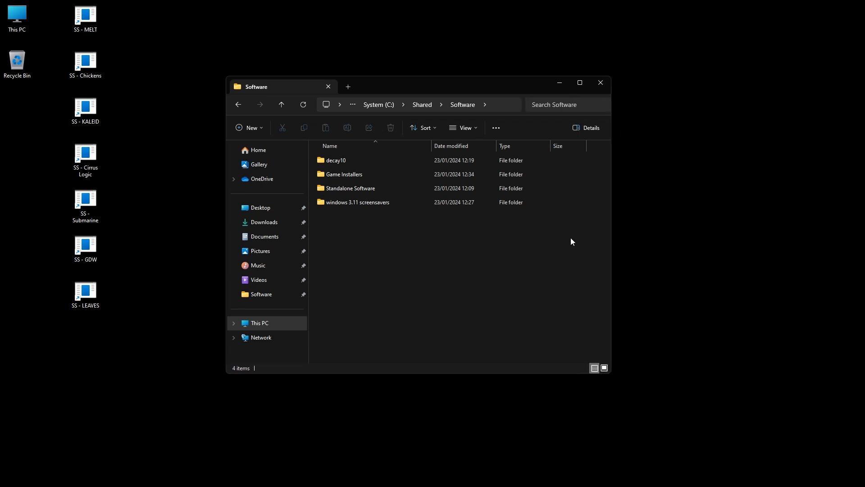
pyautogui.moveTo(565, 231)
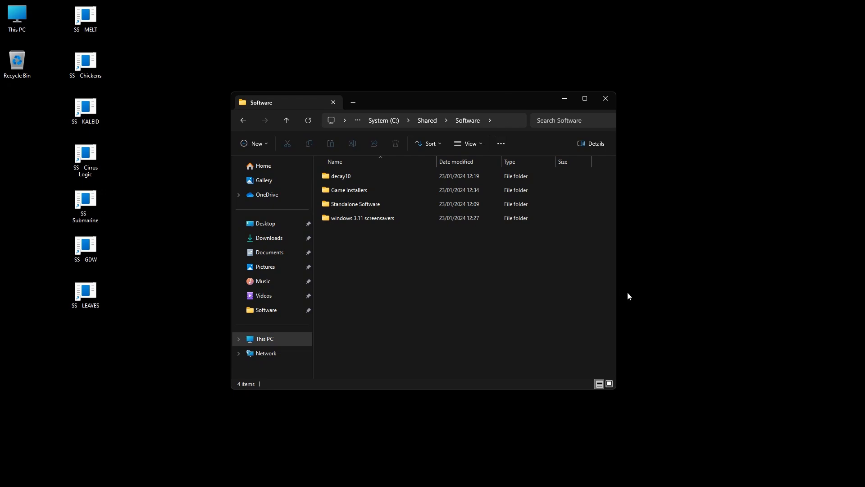
pyautogui.moveTo(583, 261)
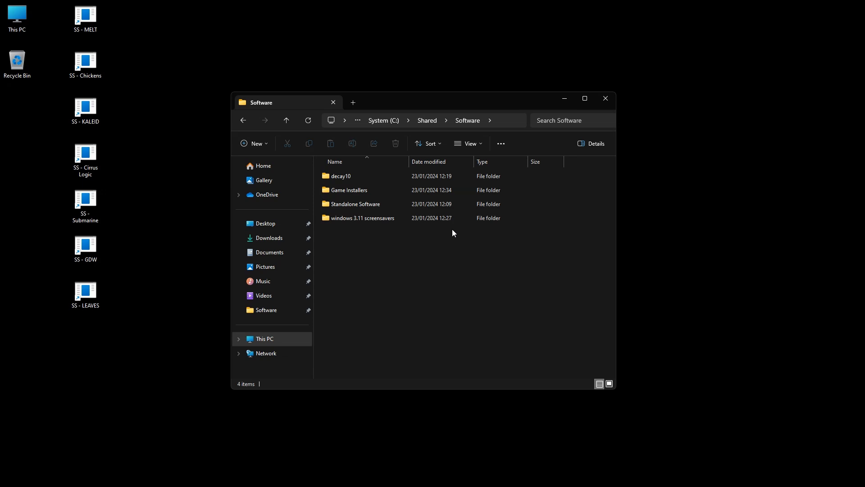
pyautogui.moveTo(419, 109)
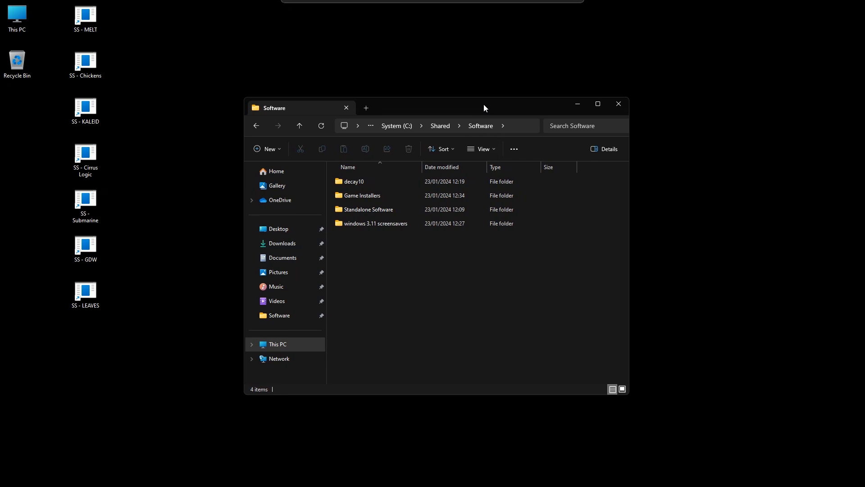
pyautogui.moveTo(449, 261)
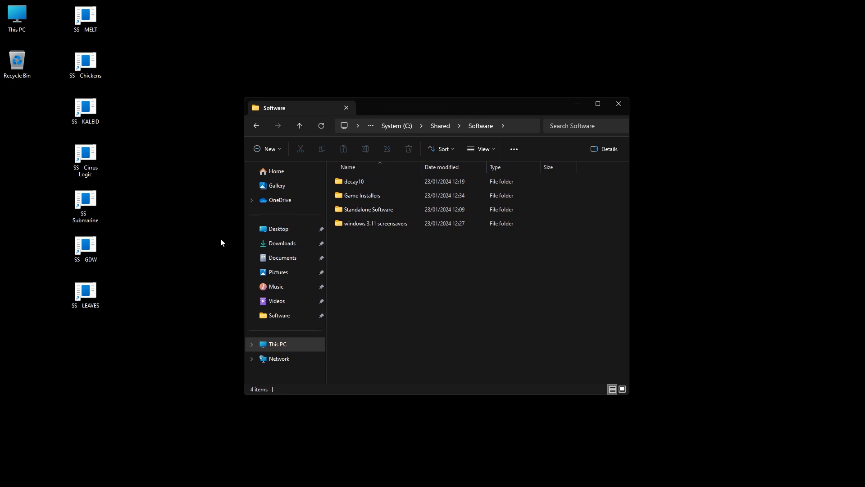
pyautogui.moveTo(479, 126)
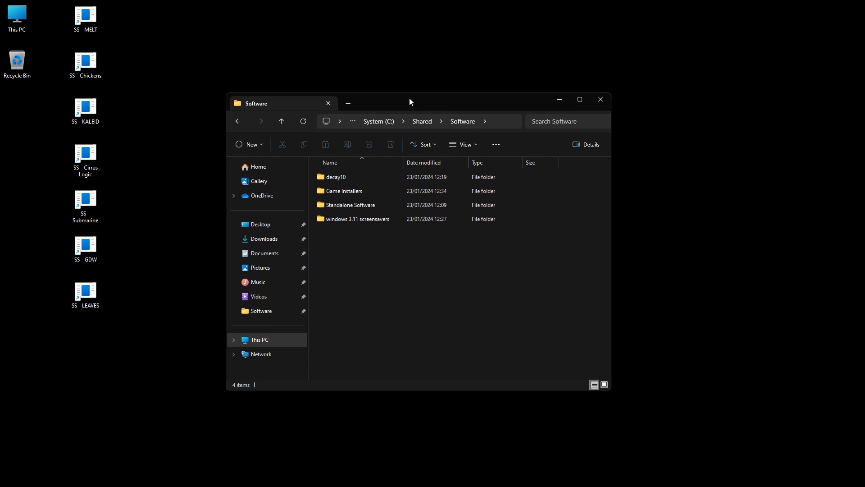
pyautogui.moveTo(512, 242)
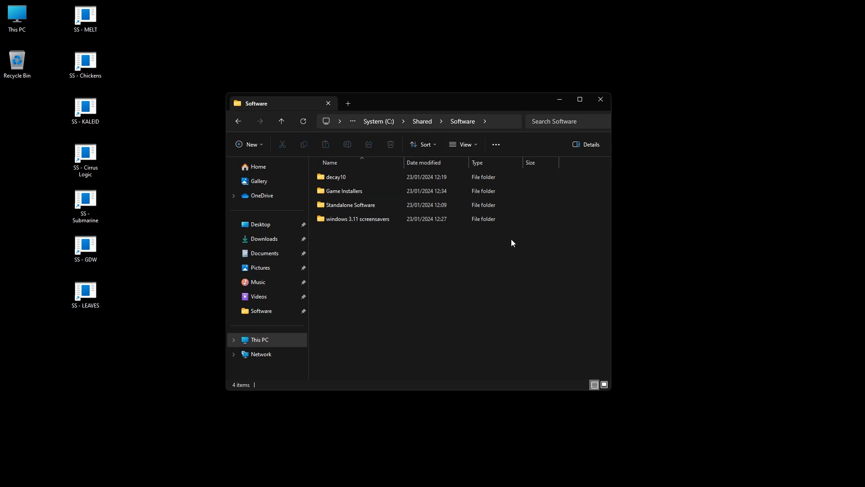
pyautogui.moveTo(467, 235)
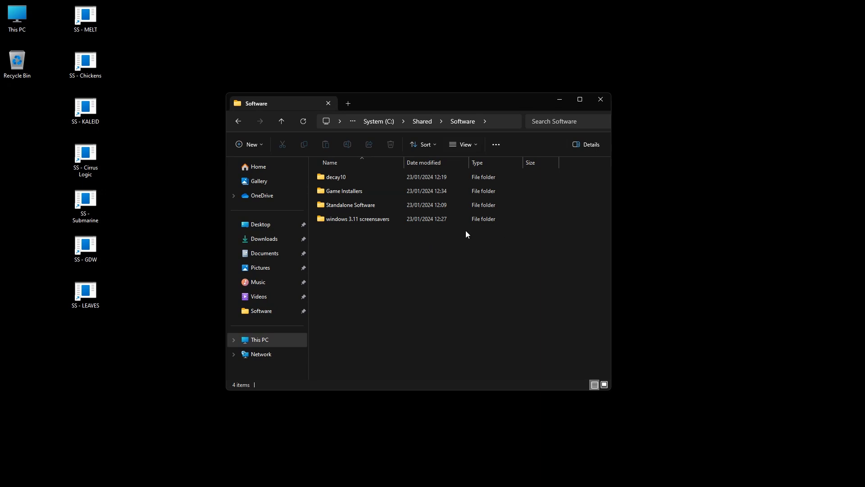
pyautogui.moveTo(424, 249)
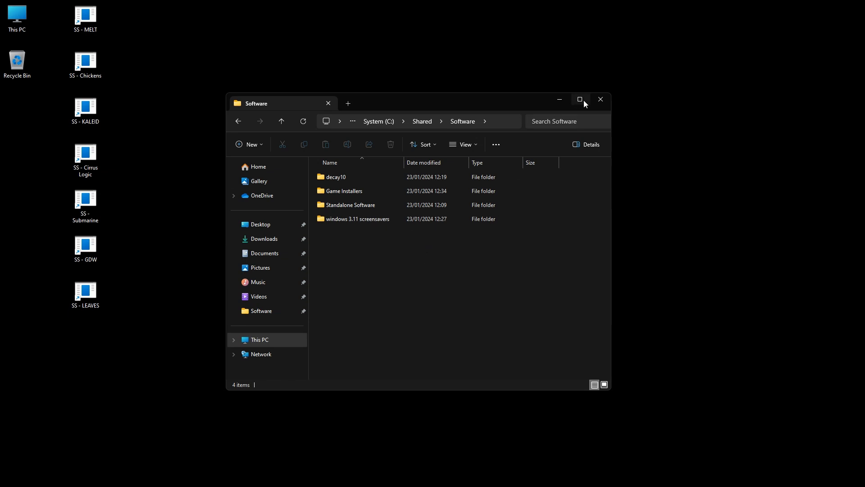
# - Close the File Explorer window, leaving the desktop screensaver shortcuts
pyautogui.click(600, 99)
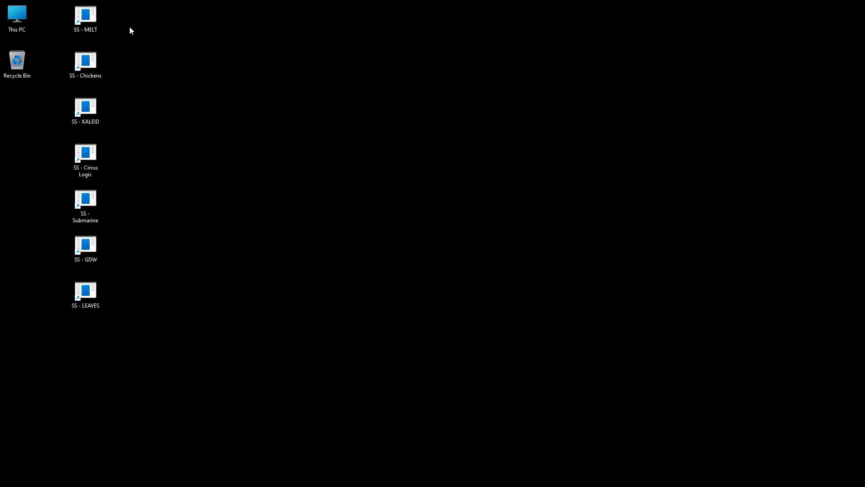
pyautogui.moveTo(404, 183)
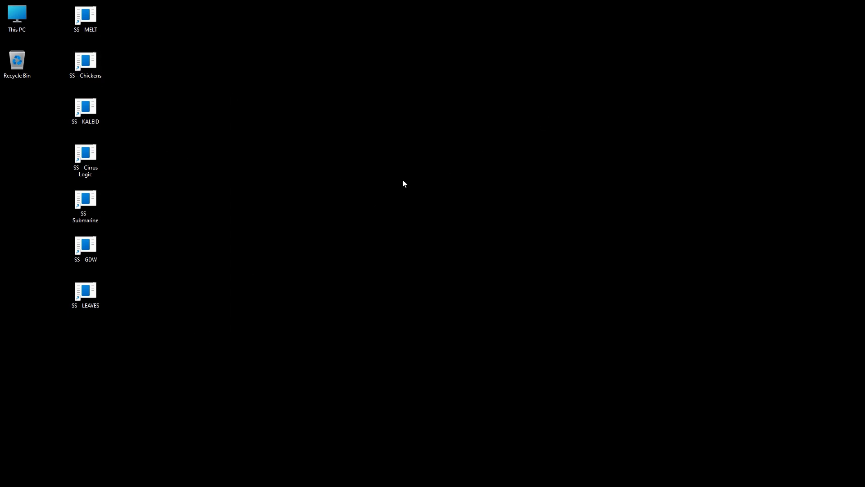
pyautogui.moveTo(323, 152)
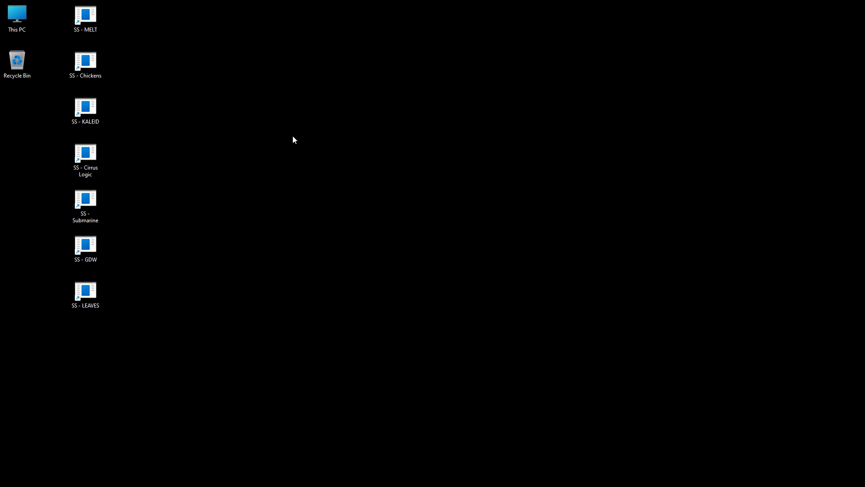
pyautogui.moveTo(124, 51)
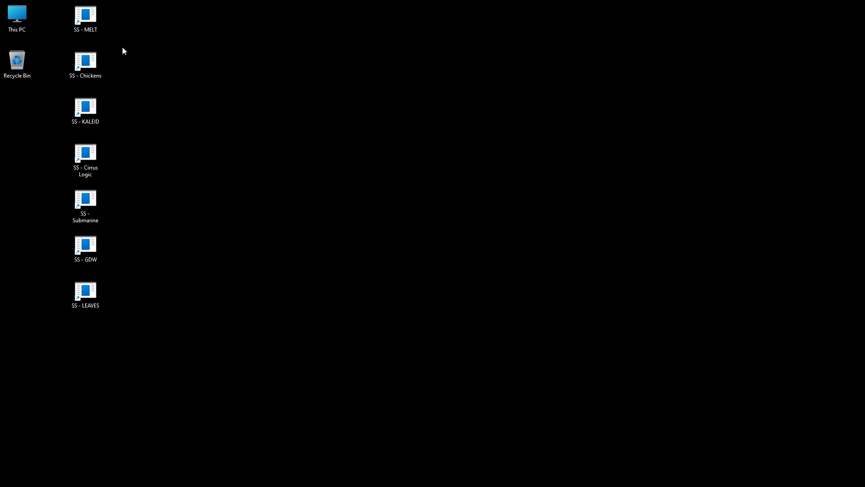
pyautogui.moveTo(269, 226)
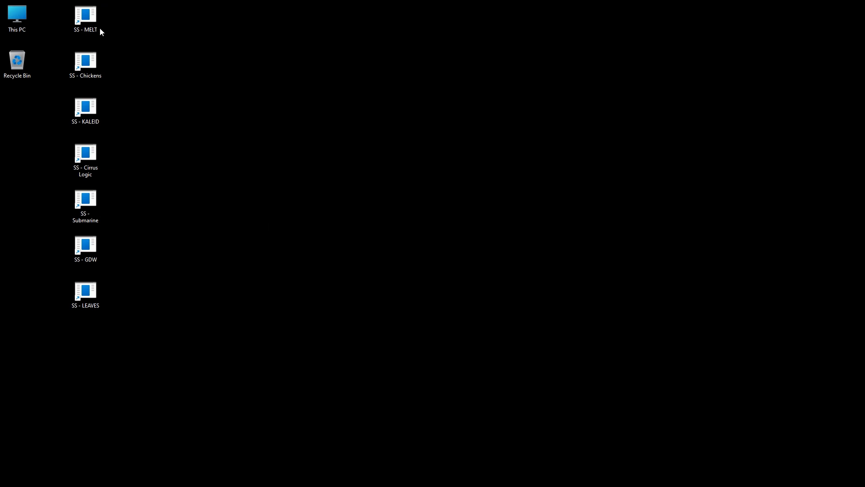
# - Open the SS - MELT shortcut's Configure dialog (Schmelzen), close it, and return to Firefox
pyautogui.rightClick(85, 16)
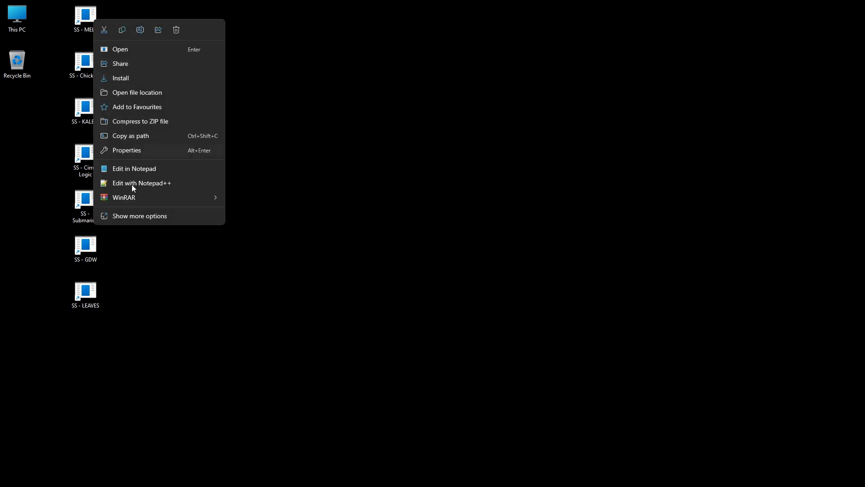
pyautogui.moveTo(141, 219)
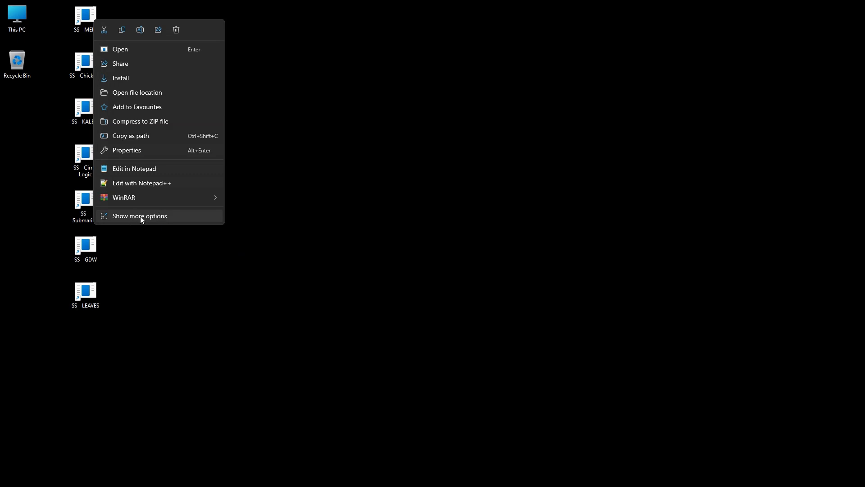
pyautogui.click(139, 215)
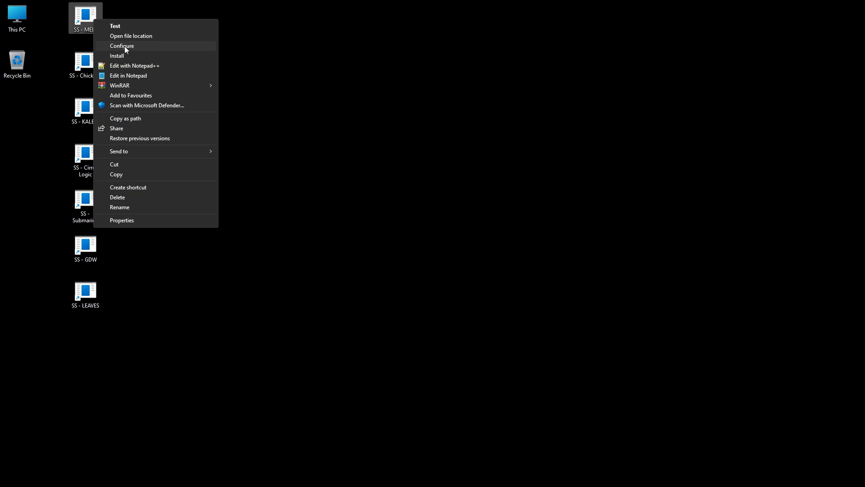
pyautogui.click(121, 46)
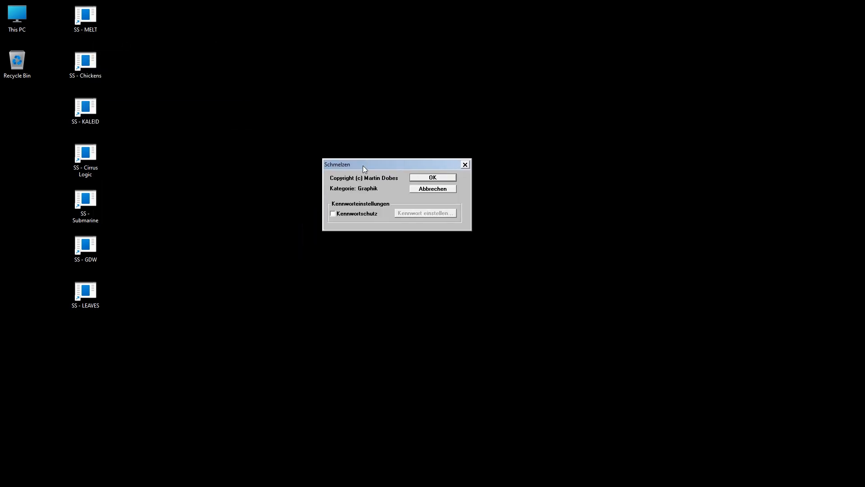
pyautogui.moveTo(469, 175)
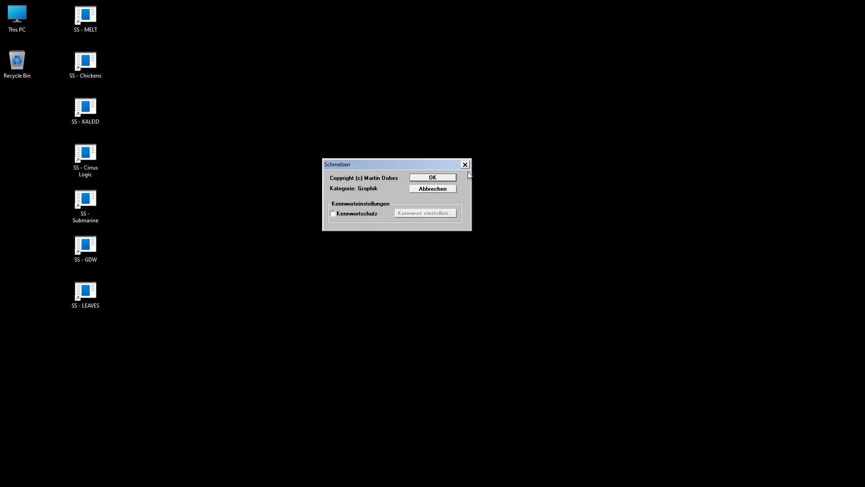
pyautogui.click(465, 164)
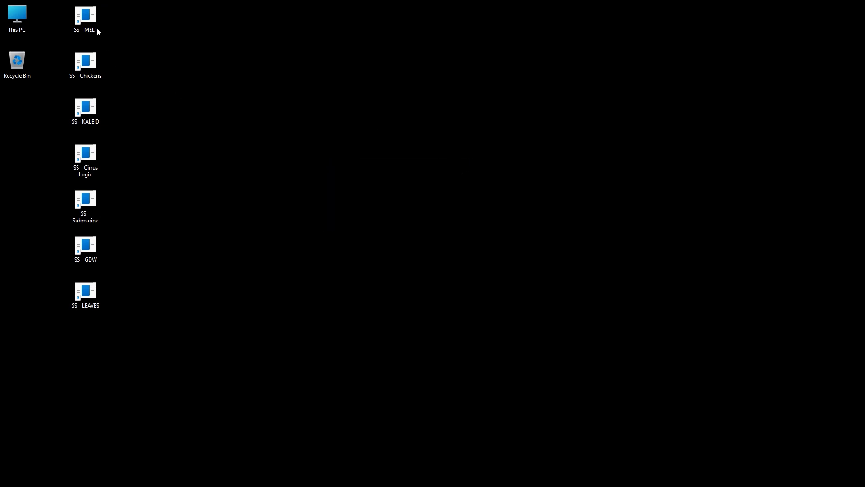
pyautogui.click(85, 17)
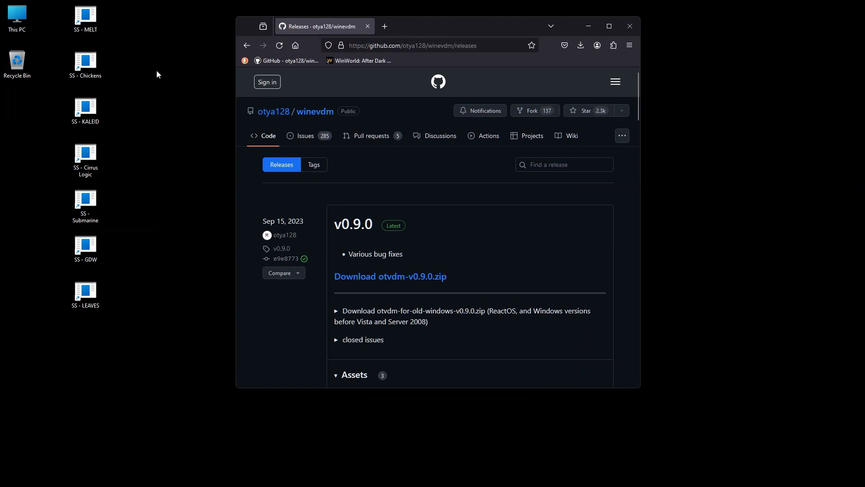
pyautogui.click(85, 16)
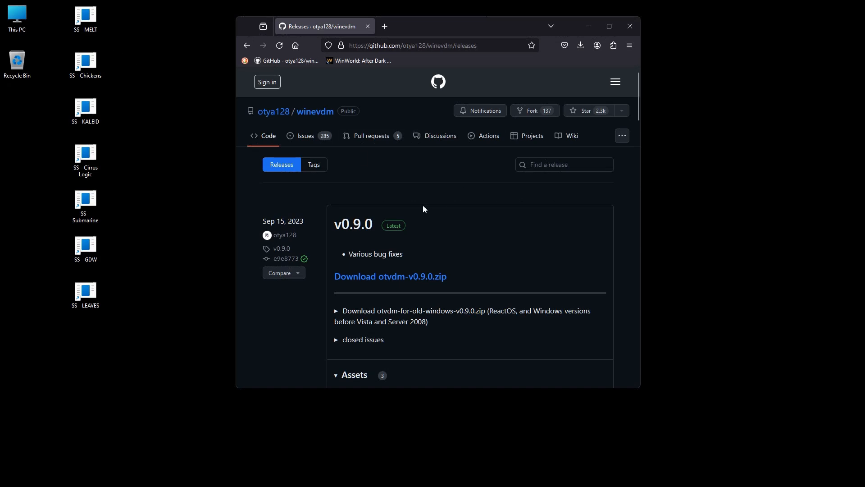
pyautogui.click(85, 60)
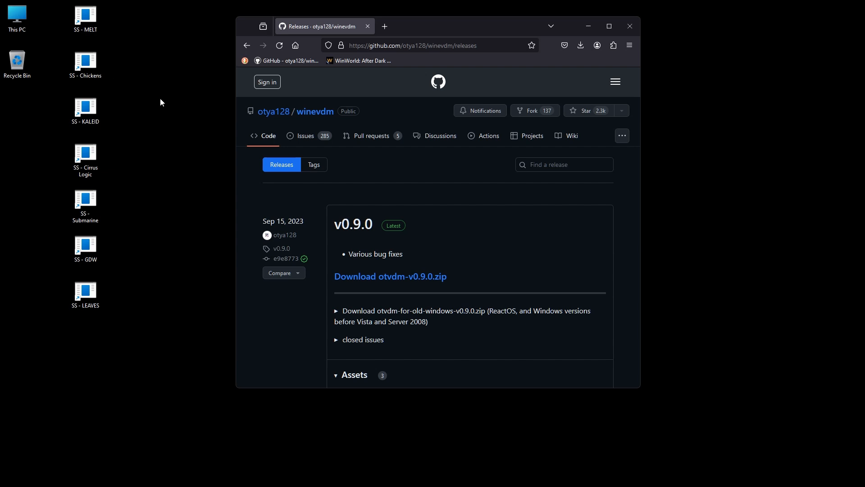
pyautogui.click(85, 109)
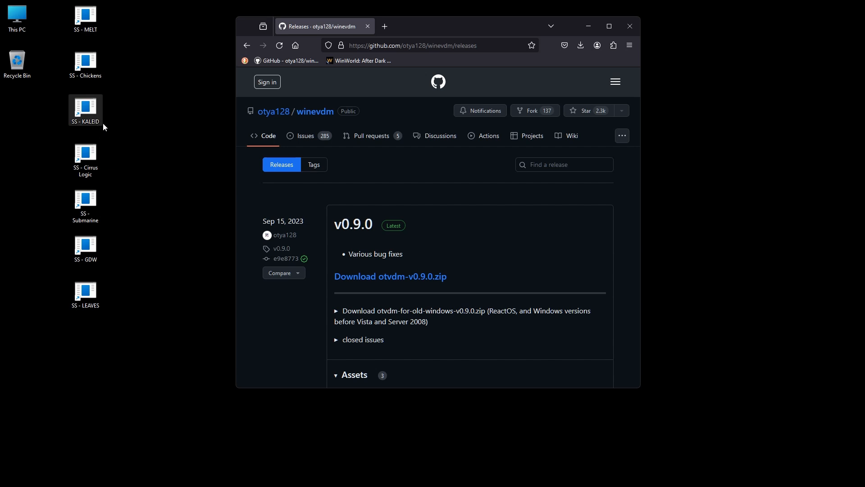
pyautogui.moveTo(92, 126)
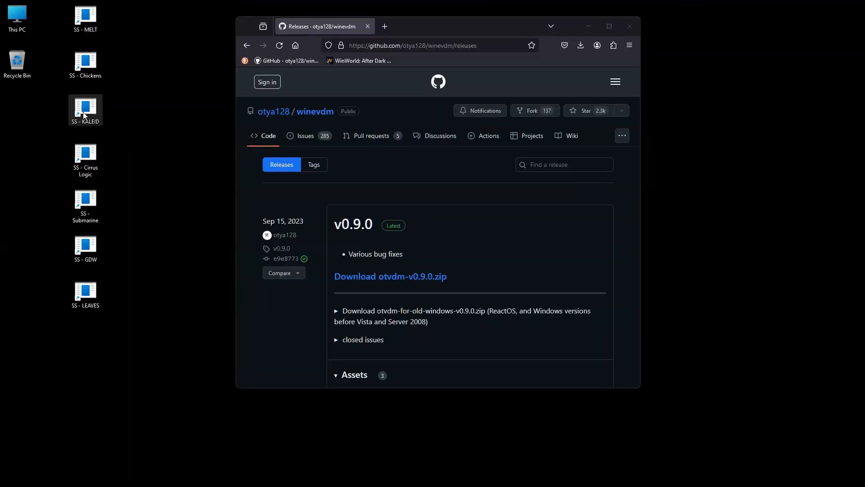
pyautogui.rightClick(85, 109)
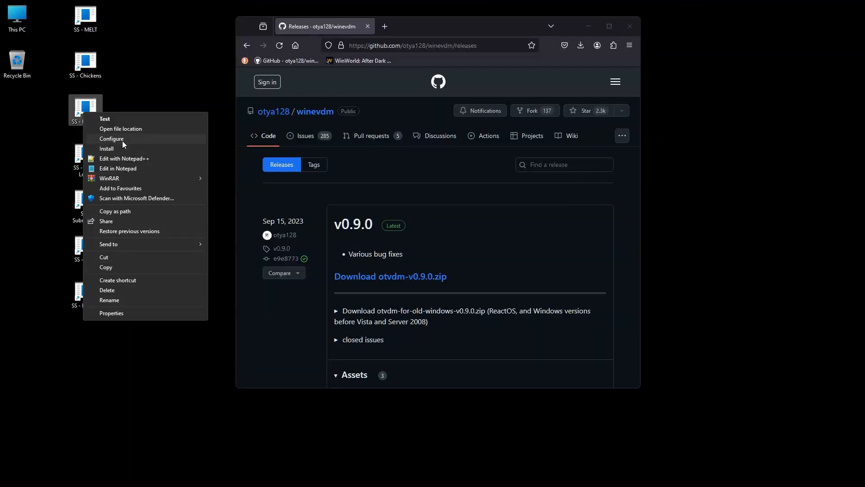
pyautogui.click(112, 138)
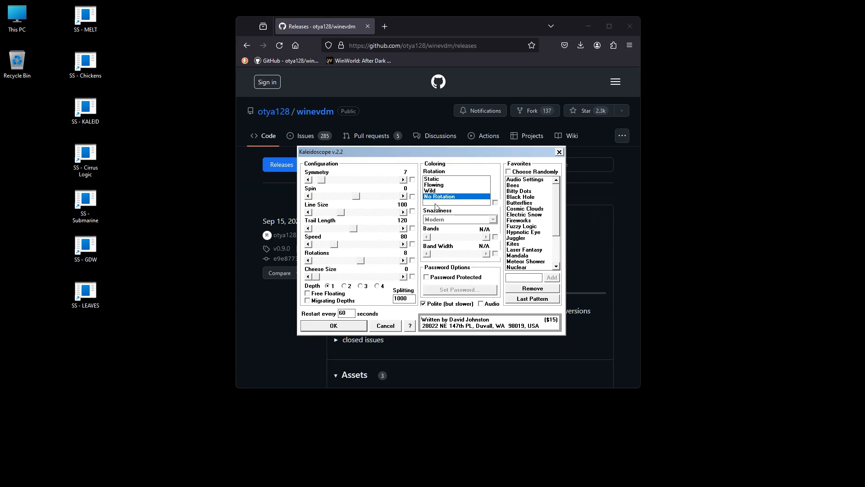
pyautogui.moveTo(552, 160)
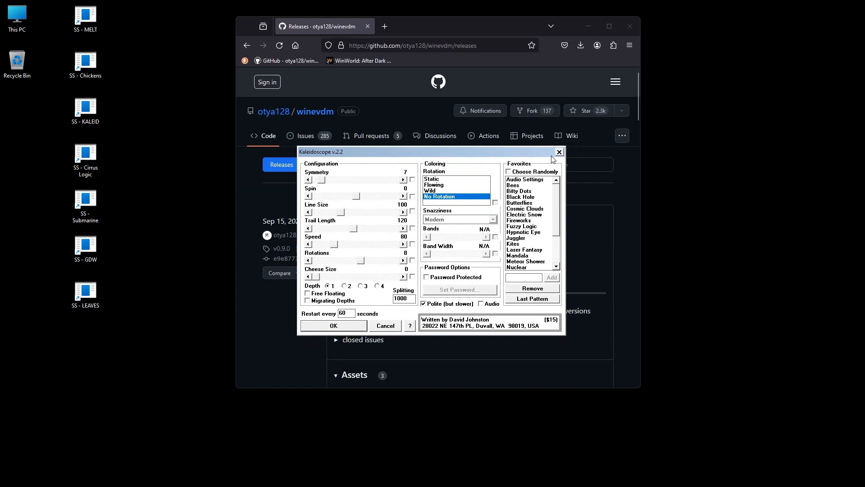
pyautogui.click(558, 152)
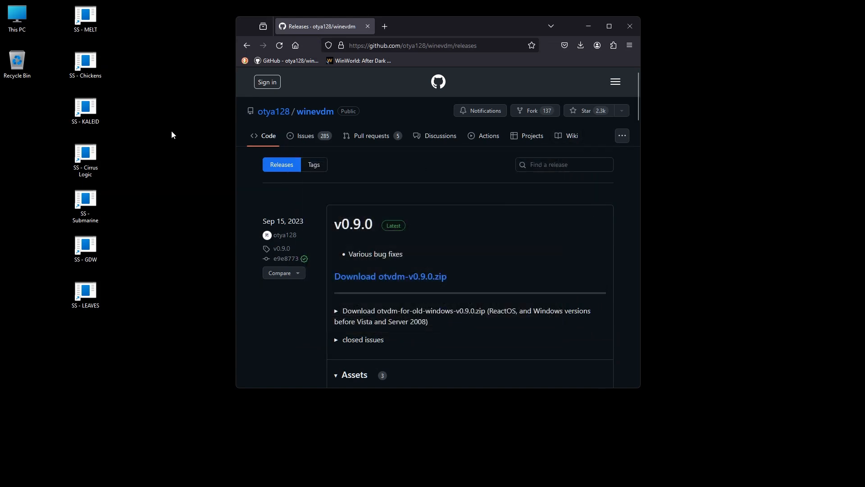
pyautogui.click(86, 153)
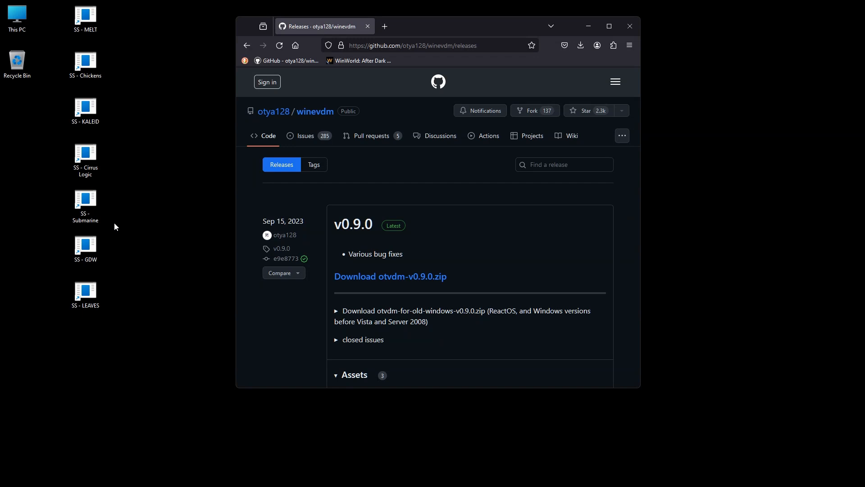
pyautogui.click(84, 201)
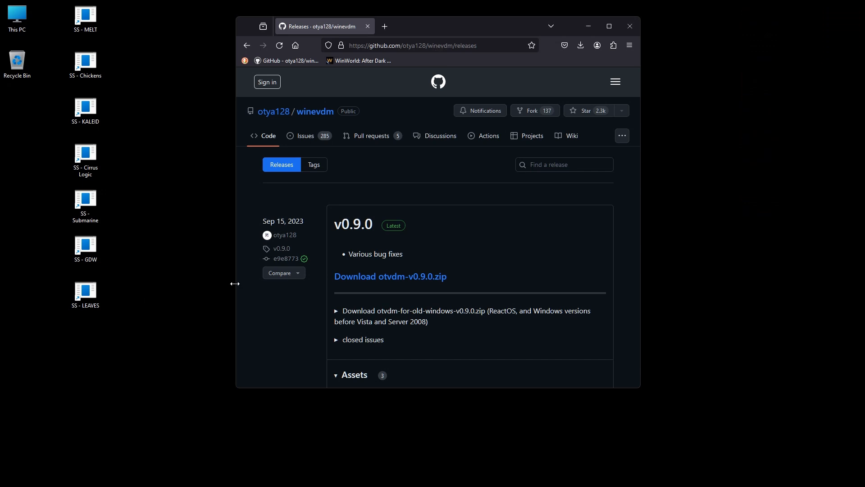
pyautogui.moveTo(208, 282)
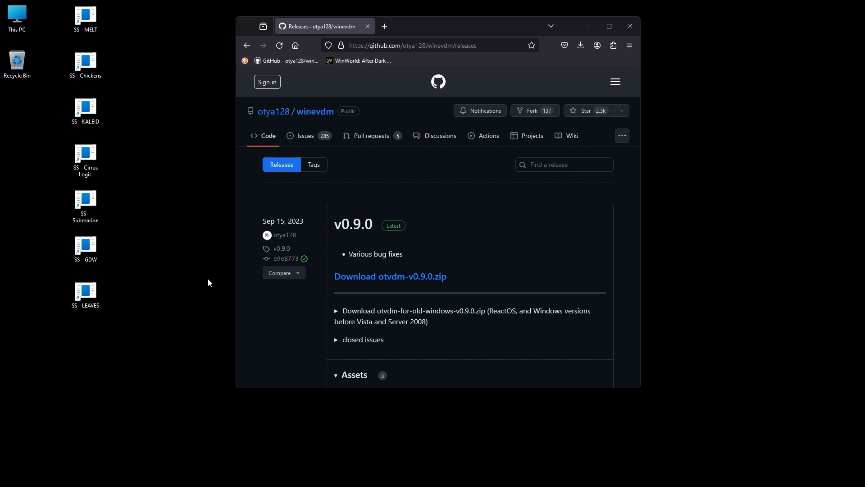
pyautogui.moveTo(188, 278)
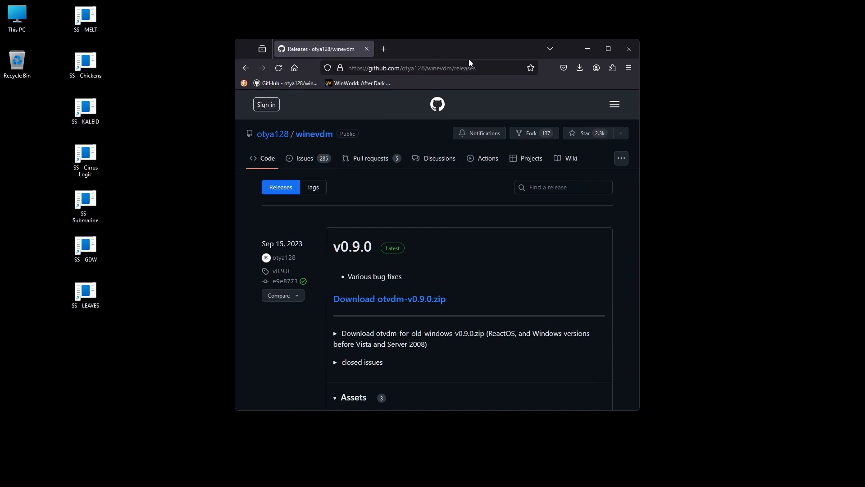
pyautogui.moveTo(469, 218)
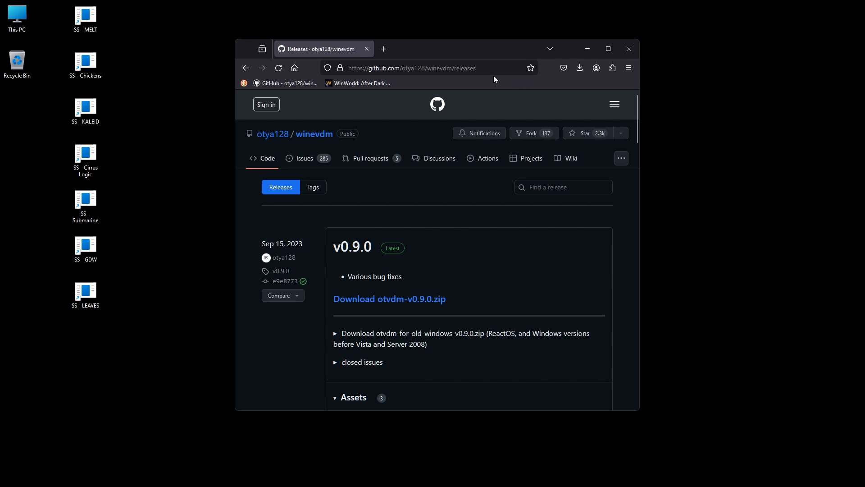
pyautogui.moveTo(480, 47)
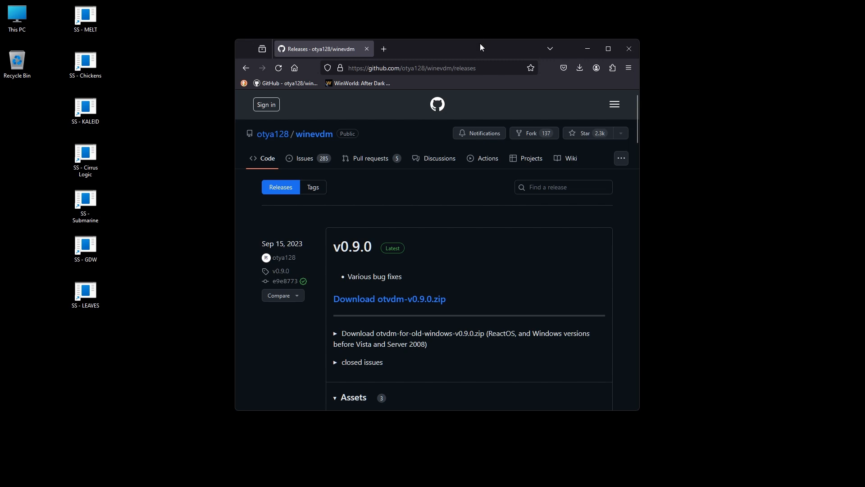
pyautogui.moveTo(474, 46)
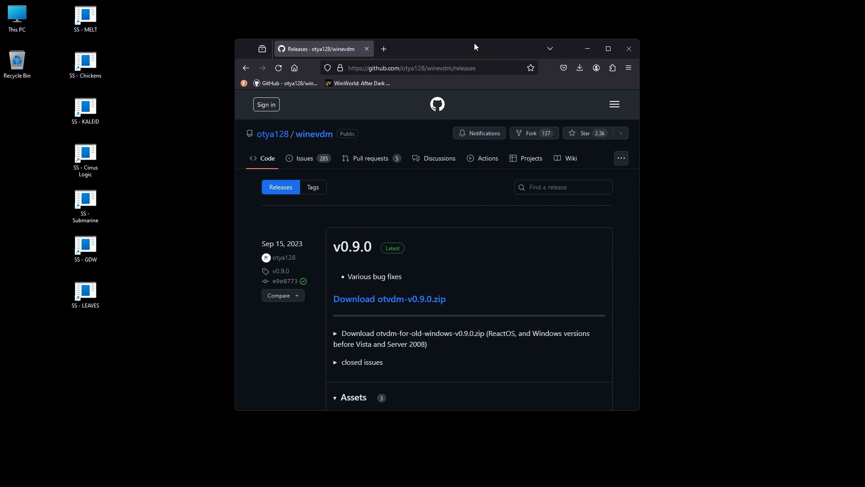